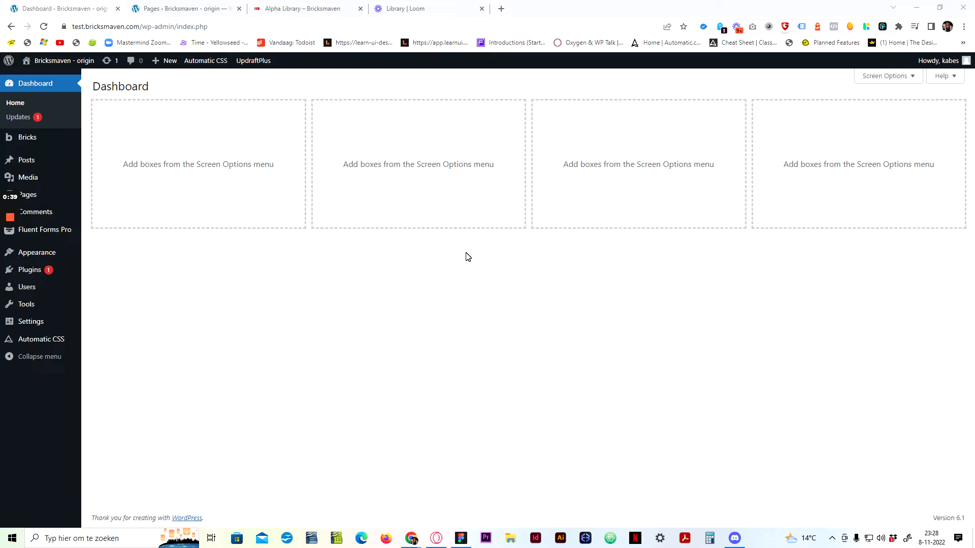
pyautogui.moveTo(429, 280)
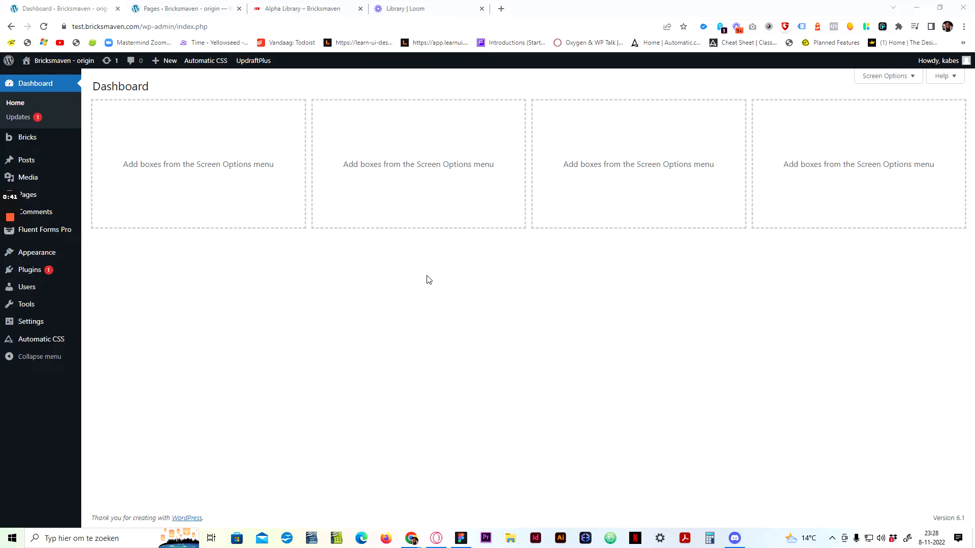
pyautogui.moveTo(417, 283)
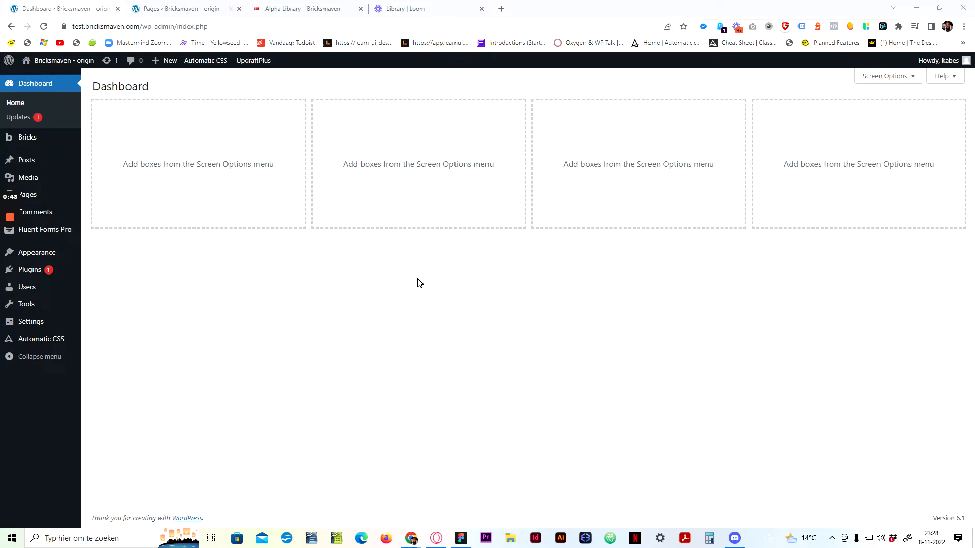
pyautogui.moveTo(404, 270)
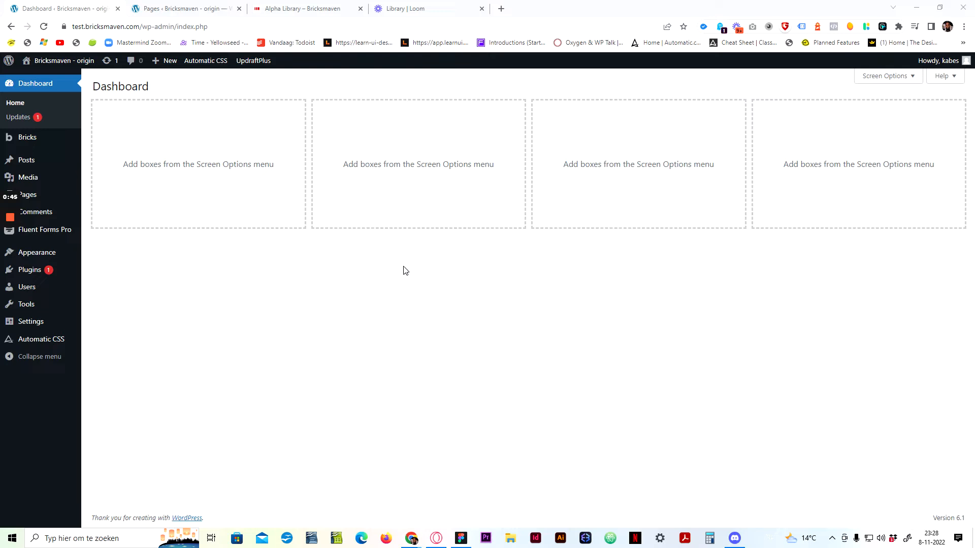
pyautogui.moveTo(383, 257)
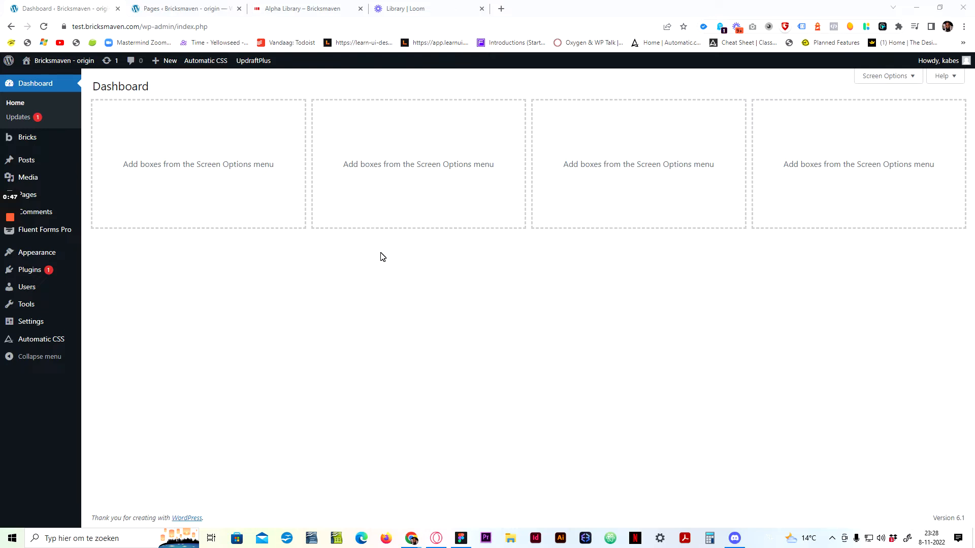
pyautogui.moveTo(217, 196)
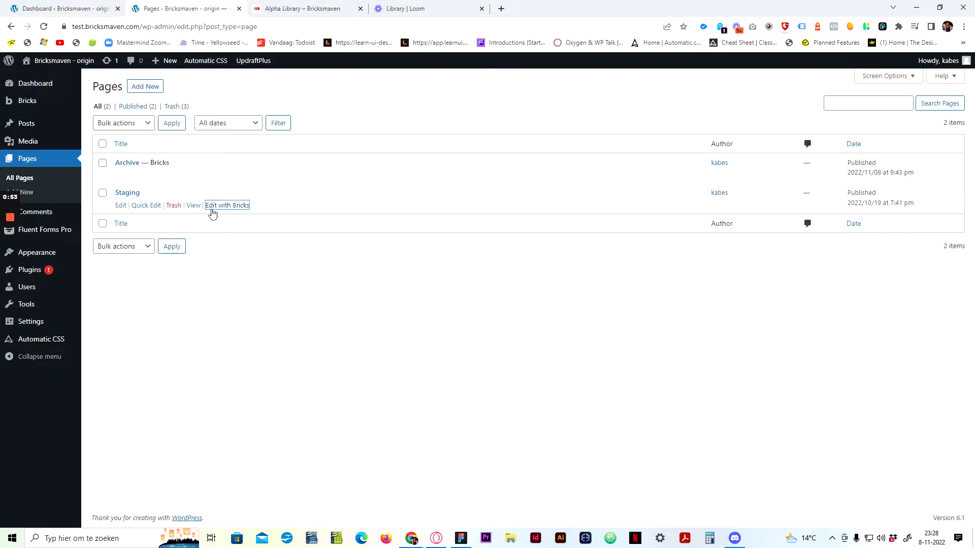
pyautogui.click(226, 205)
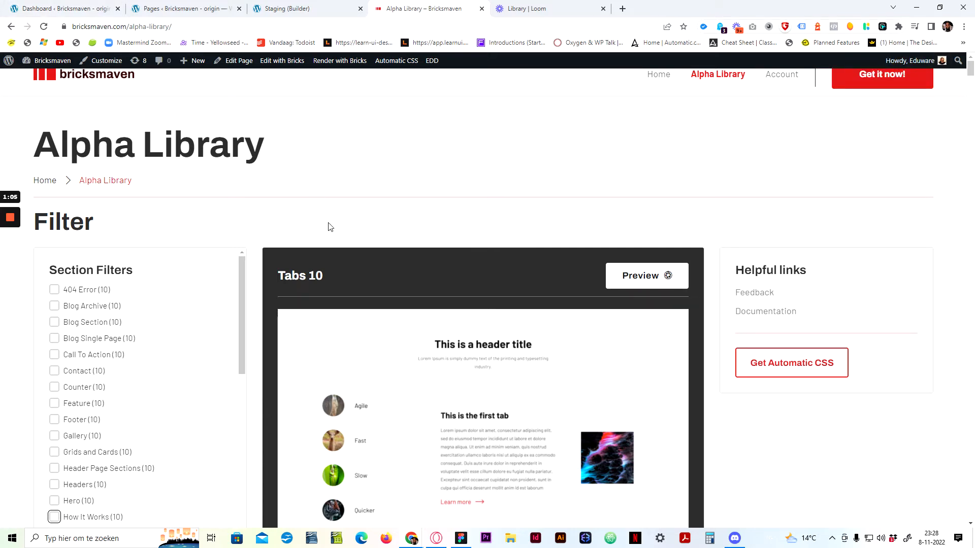
pyautogui.moveTo(260, 181)
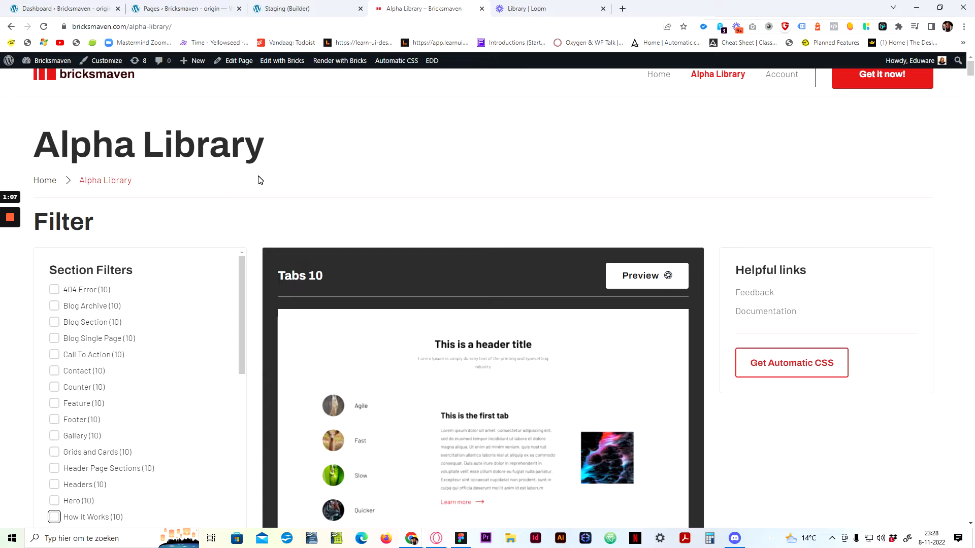
pyautogui.moveTo(714, 80)
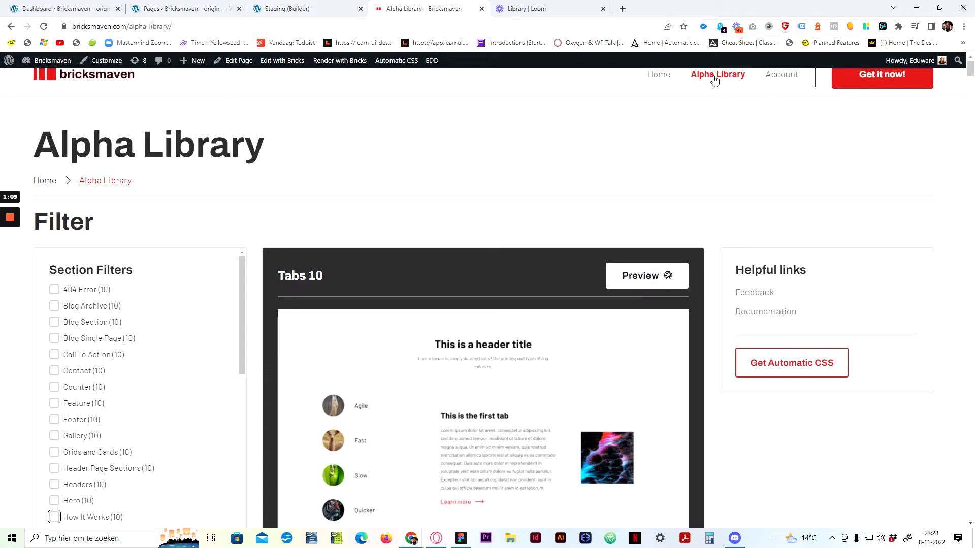
pyautogui.moveTo(717, 74)
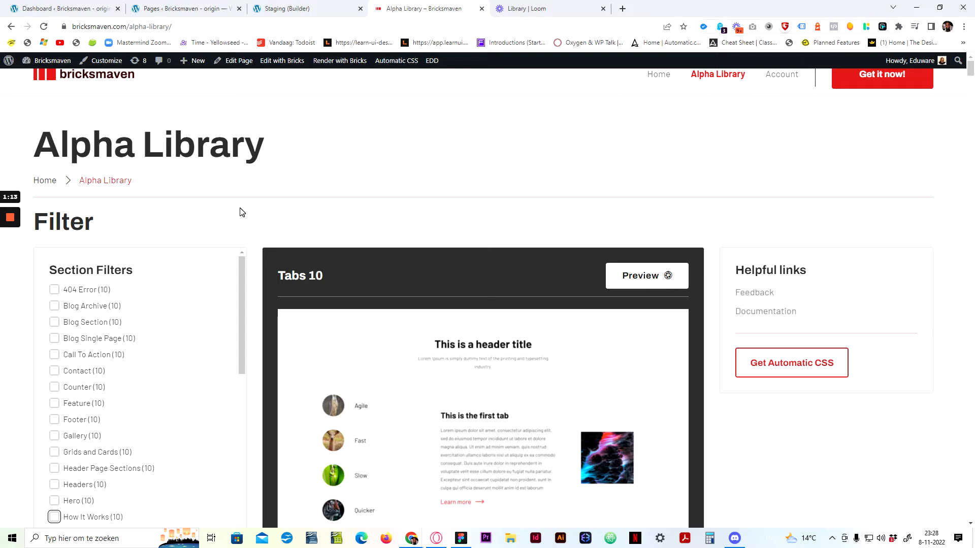
pyautogui.scroll(-3)
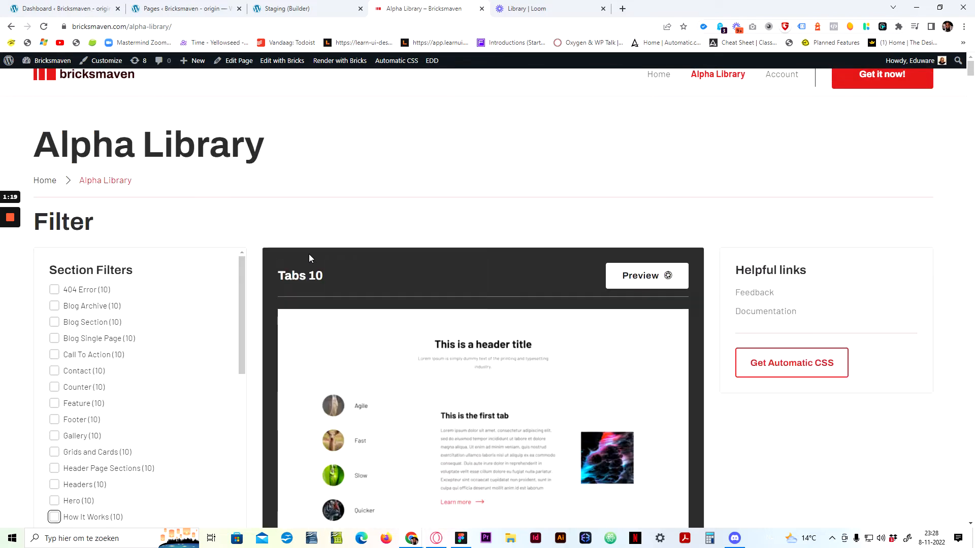
pyautogui.scroll(-3)
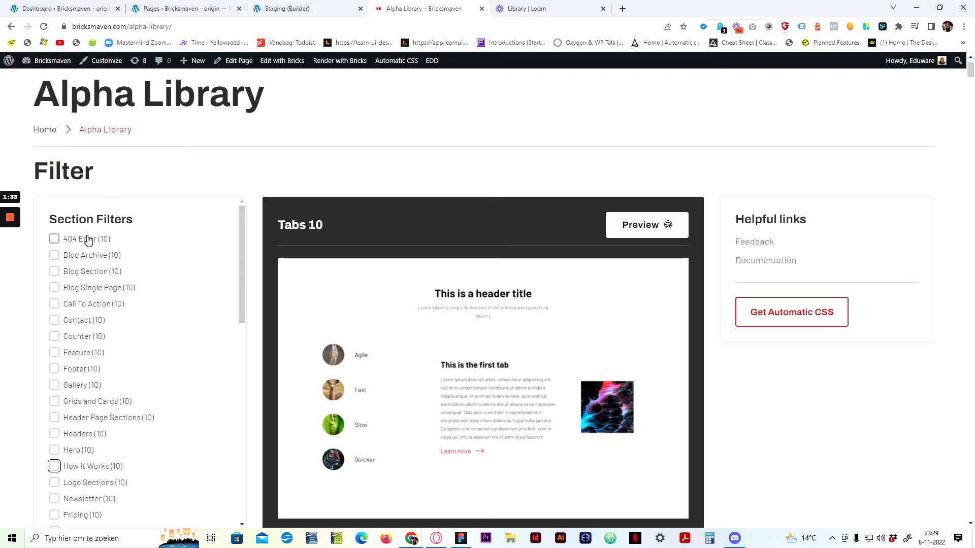
pyautogui.moveTo(84, 292)
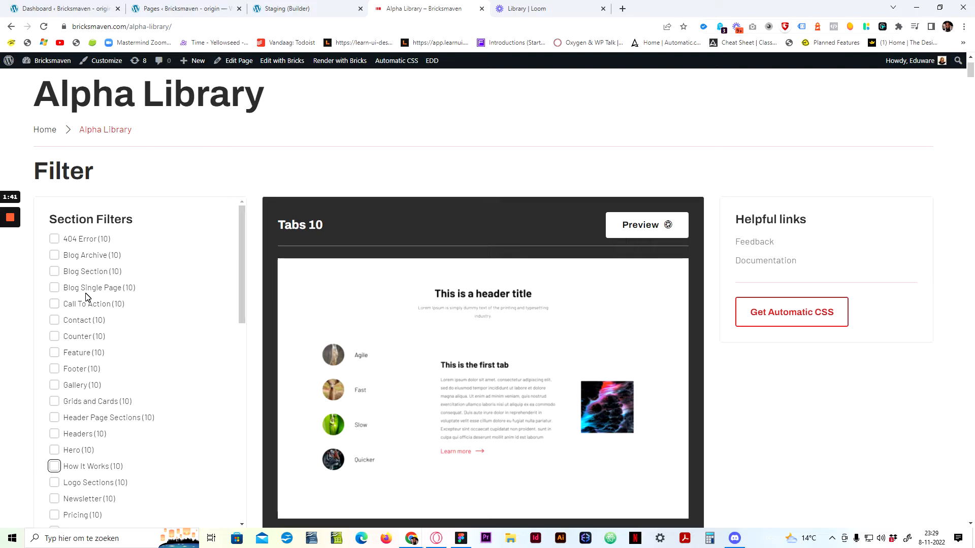
pyautogui.moveTo(87, 294)
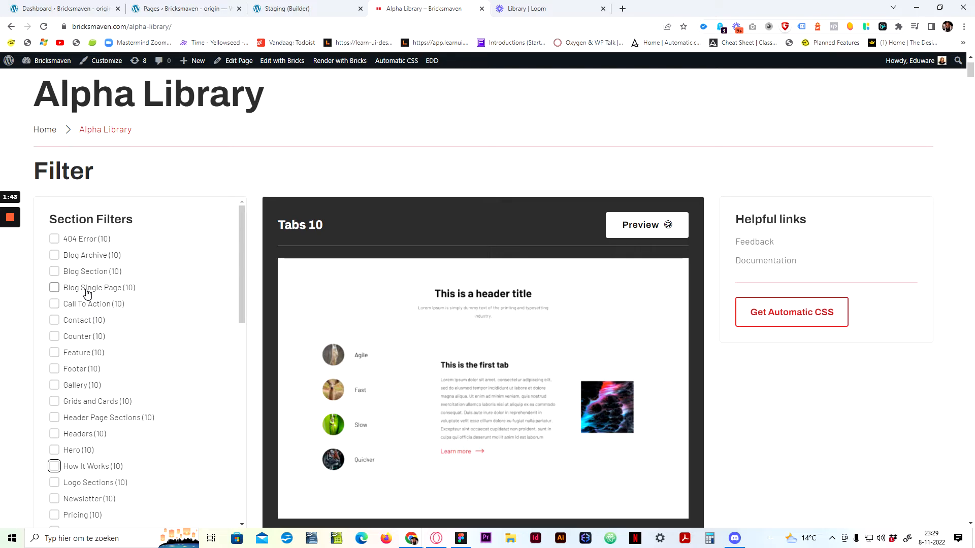
pyautogui.moveTo(100, 259)
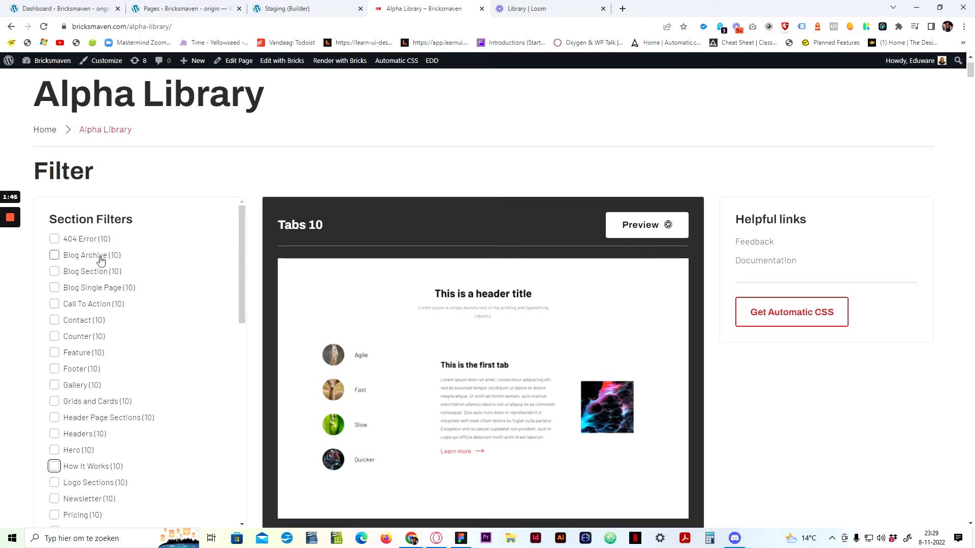
pyautogui.scroll(-3)
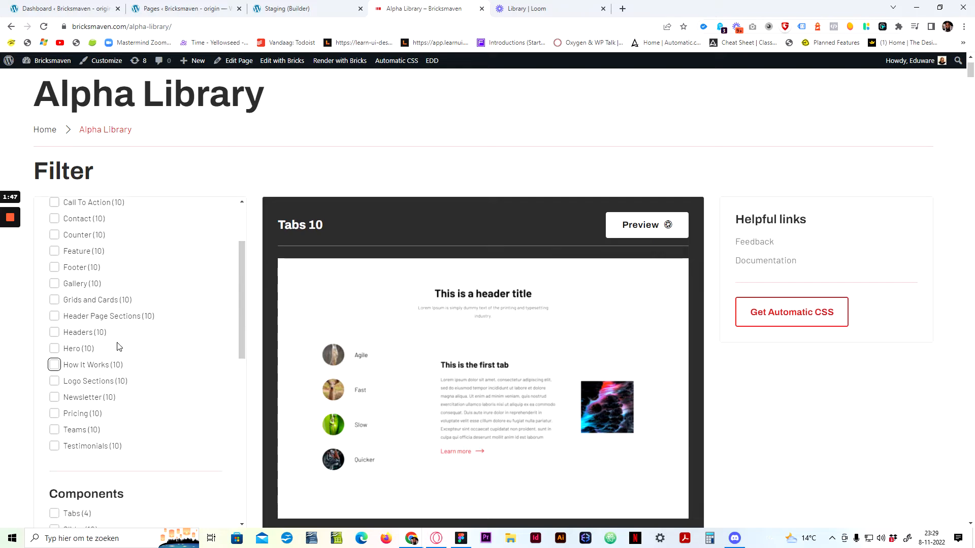
pyautogui.moveTo(76, 311)
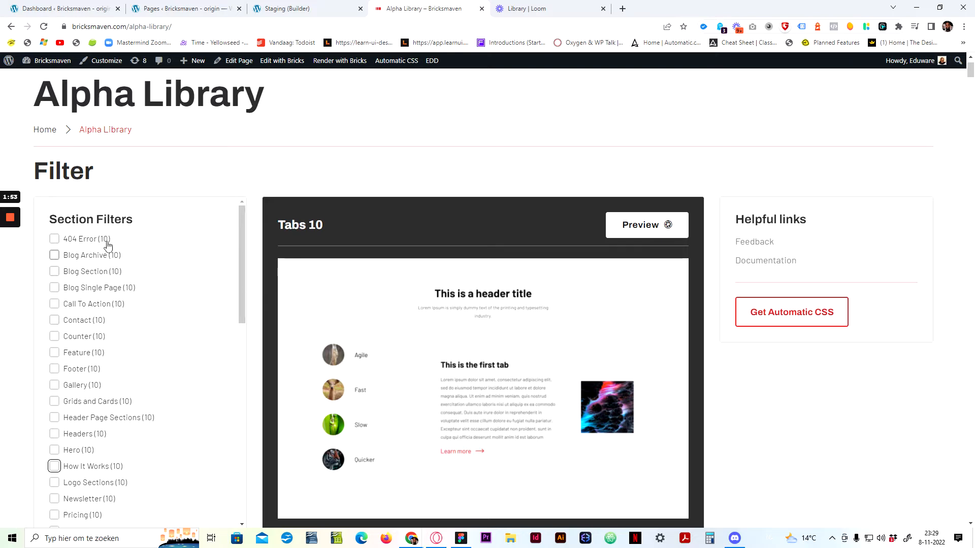
pyautogui.moveTo(226, 363)
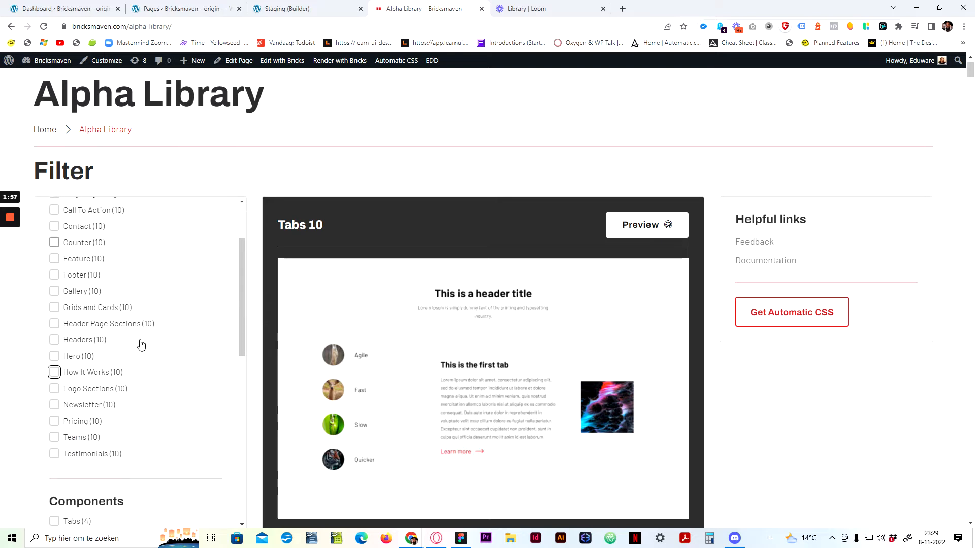
pyautogui.scroll(-3)
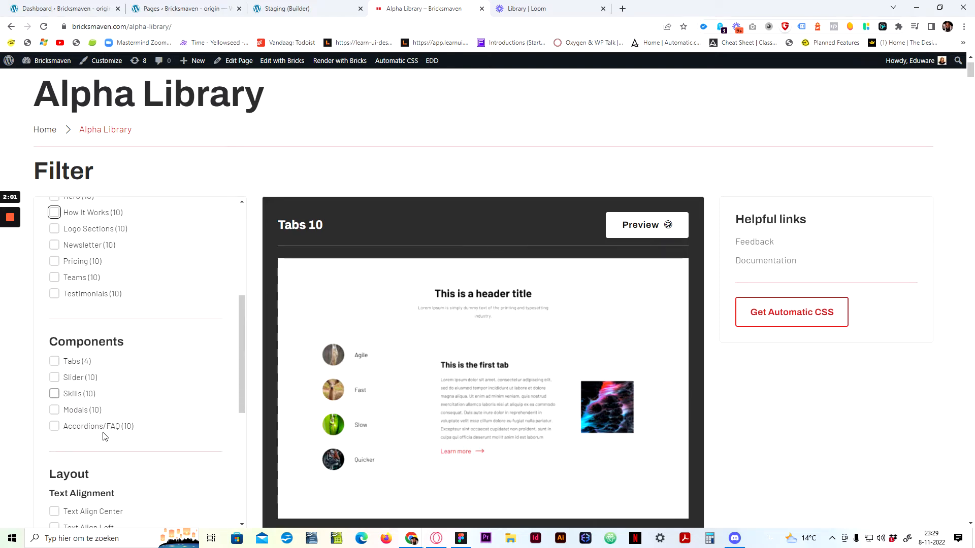
pyautogui.scroll(-3)
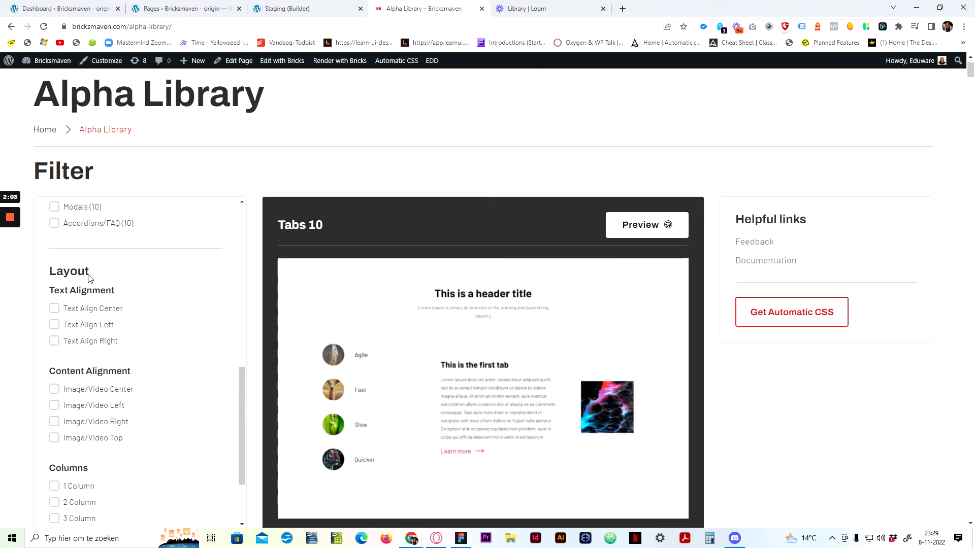
pyautogui.moveTo(52, 302)
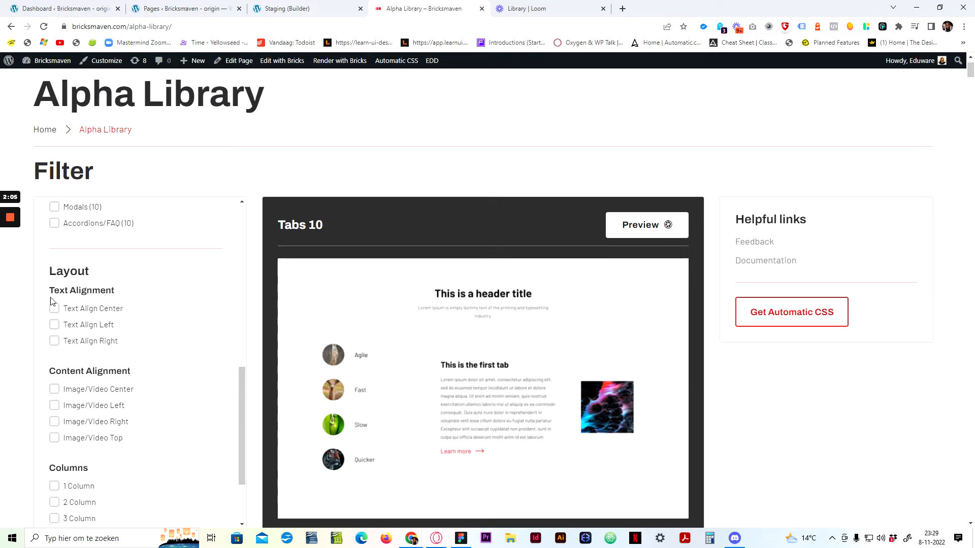
pyautogui.scroll(-3)
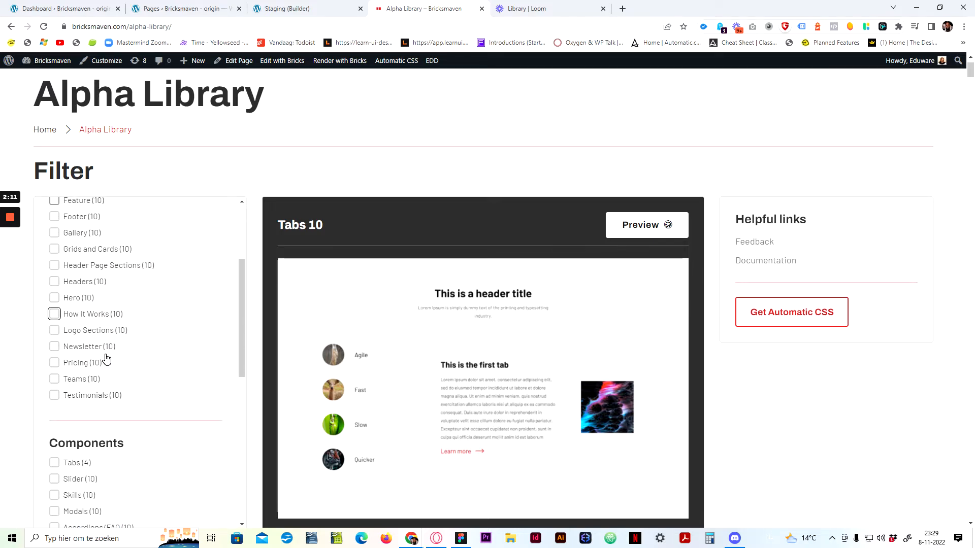
pyautogui.moveTo(120, 419)
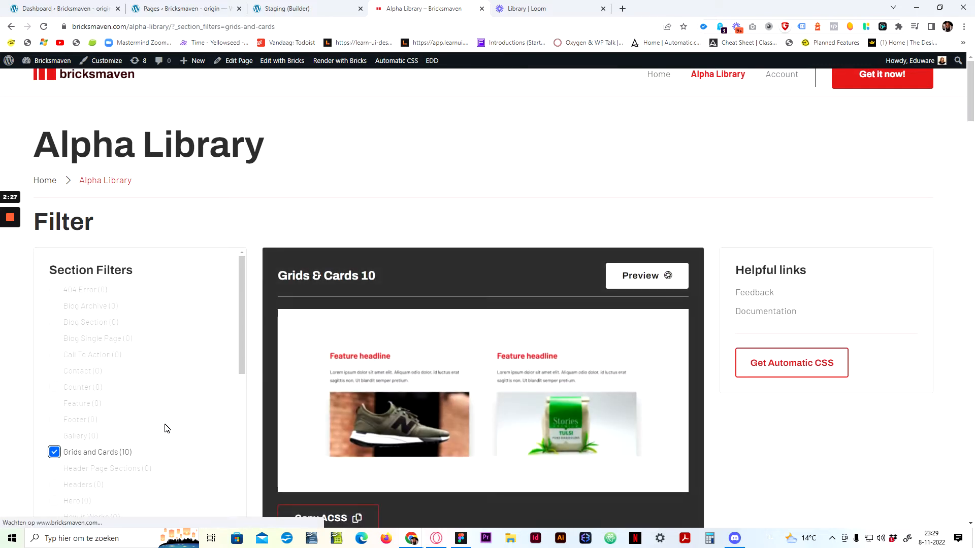
# - Scroll through the Grids and Cards results down to the Columns filter options
pyautogui.scroll(-3)
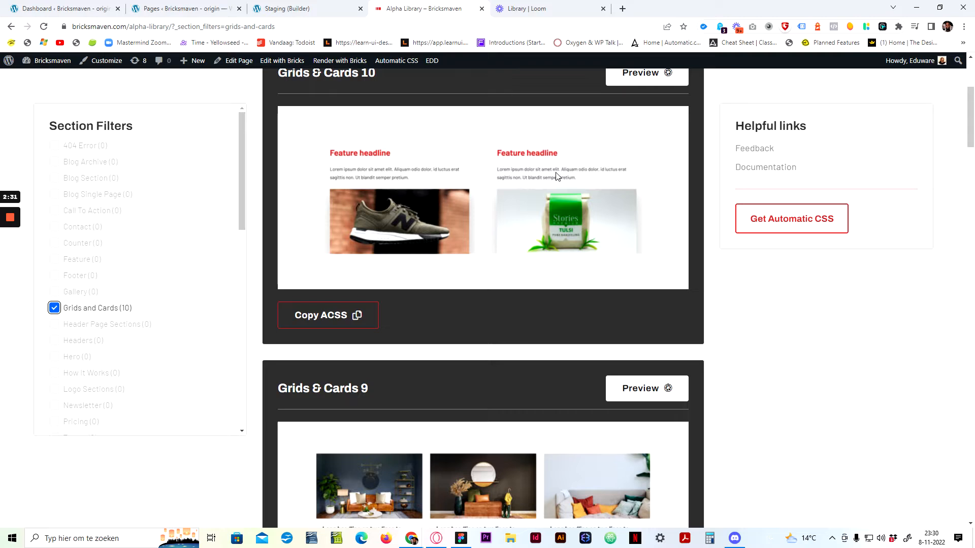
pyautogui.scroll(-3)
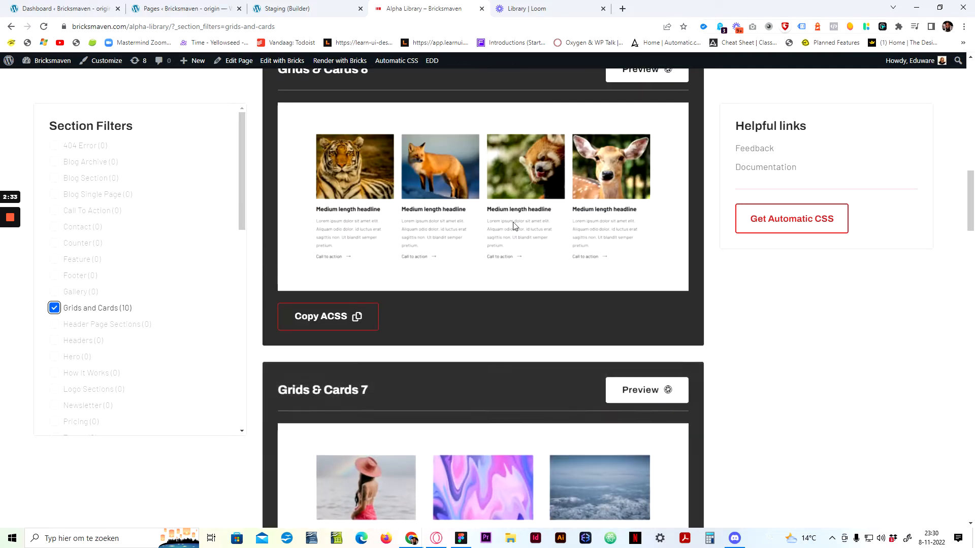
pyautogui.scroll(-3)
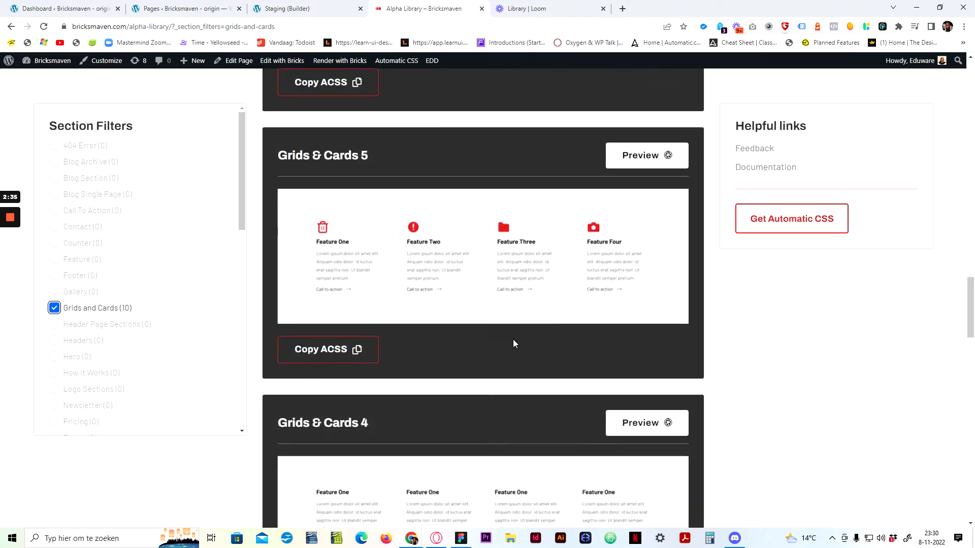
pyautogui.scroll(-3)
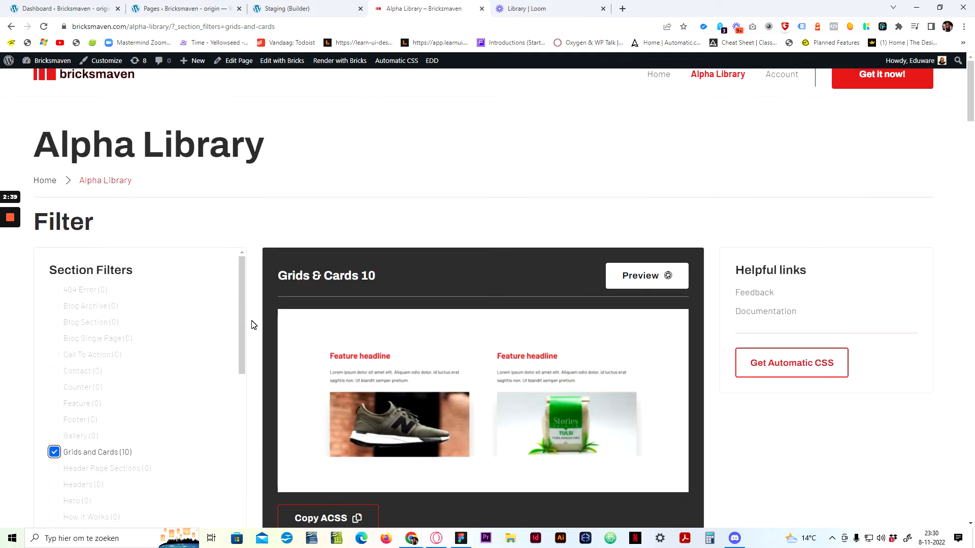
pyautogui.scroll(-3)
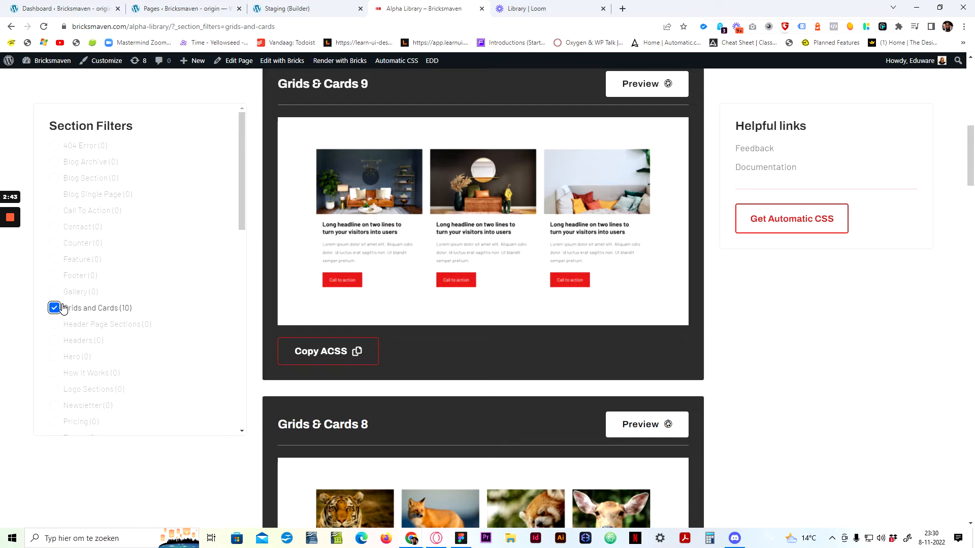
pyautogui.scroll(-3)
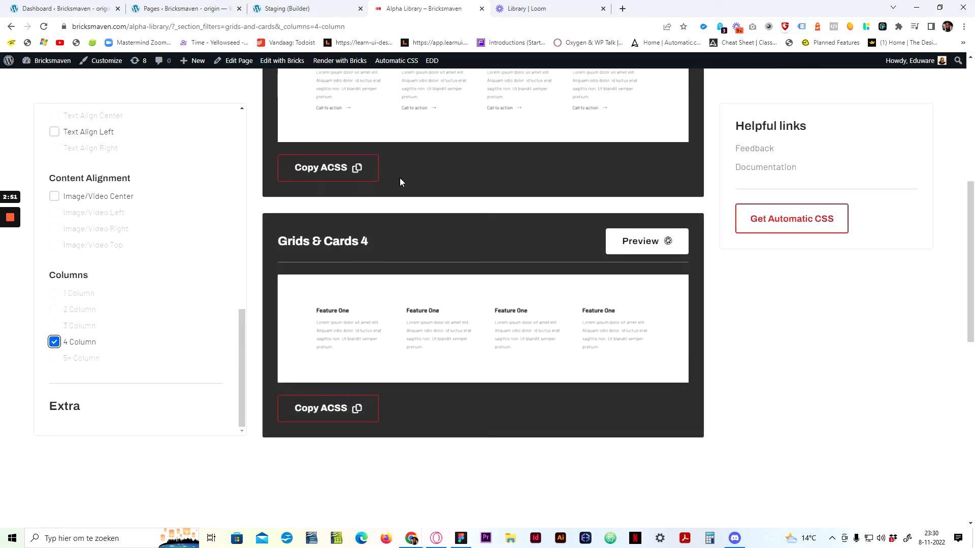
pyautogui.scroll(-3)
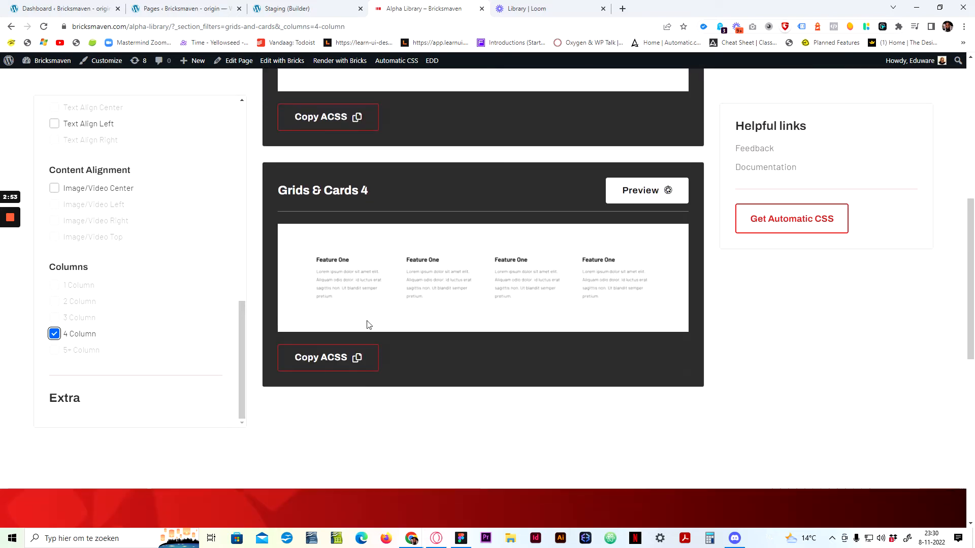
pyautogui.scroll(-3)
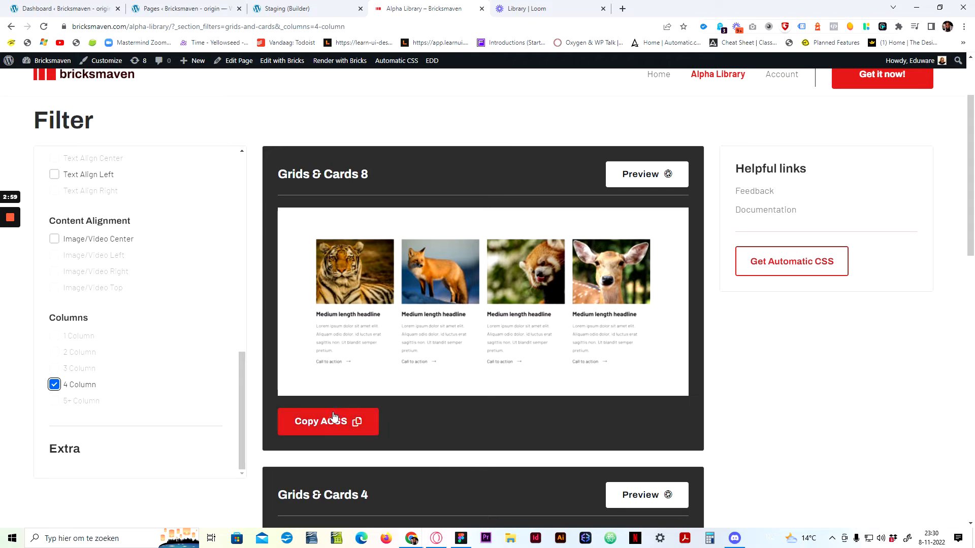
# - Copy the Grids & Cards 8 section to the clipboard via Copy ACSS
pyautogui.click(328, 420)
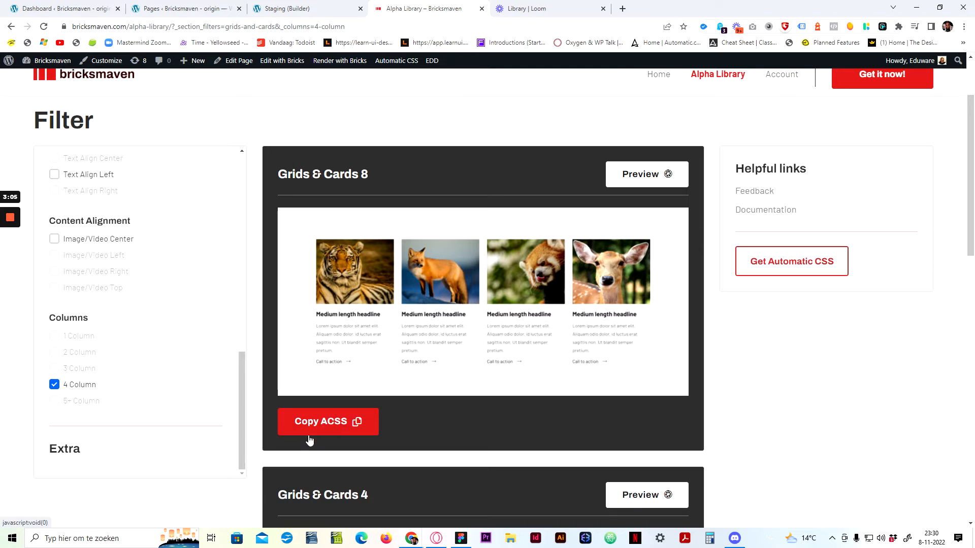
pyautogui.click(328, 421)
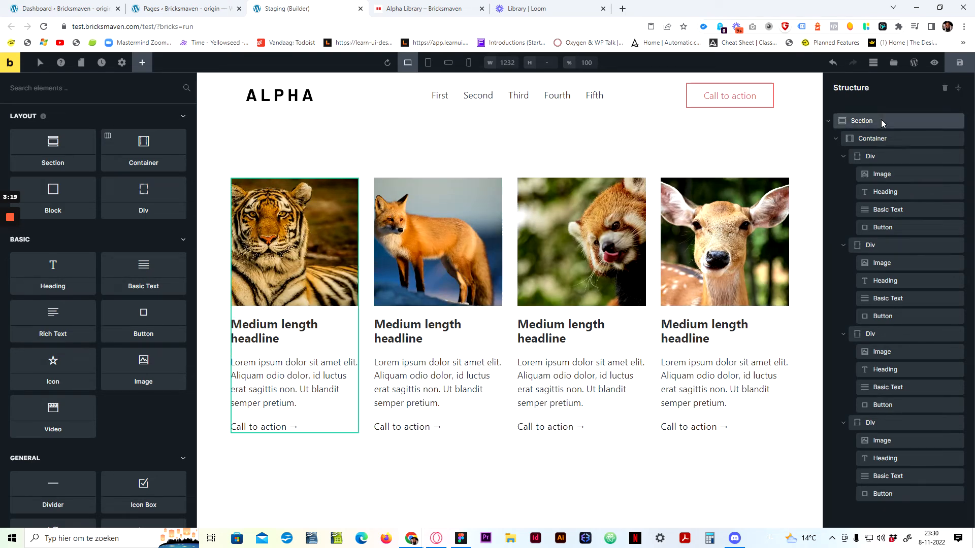
# - Select the newly pasted four-card animal grid Section in the Structure panel
pyautogui.click(828, 121)
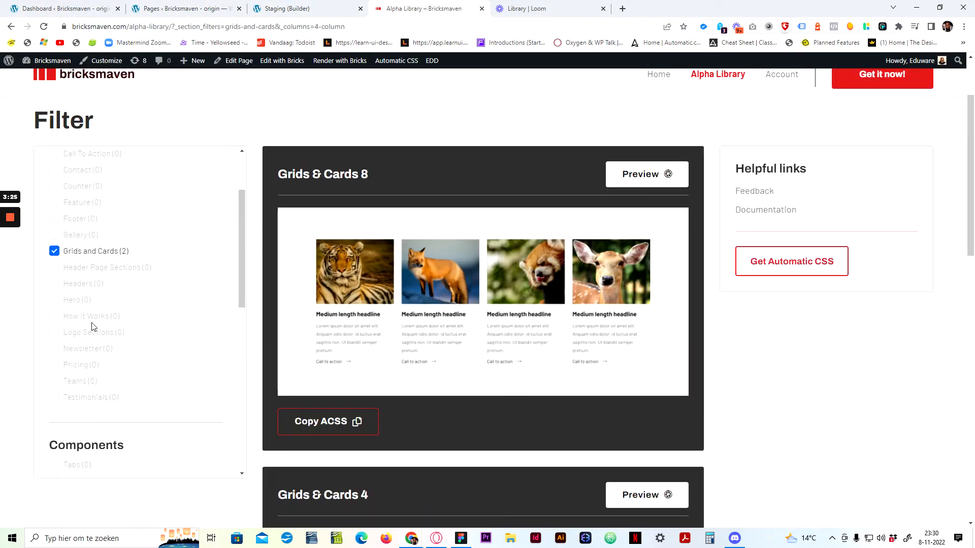
# - Clear the Grids and Cards and 4 Column filters and filter the library by Hero alone
pyautogui.click(55, 251)
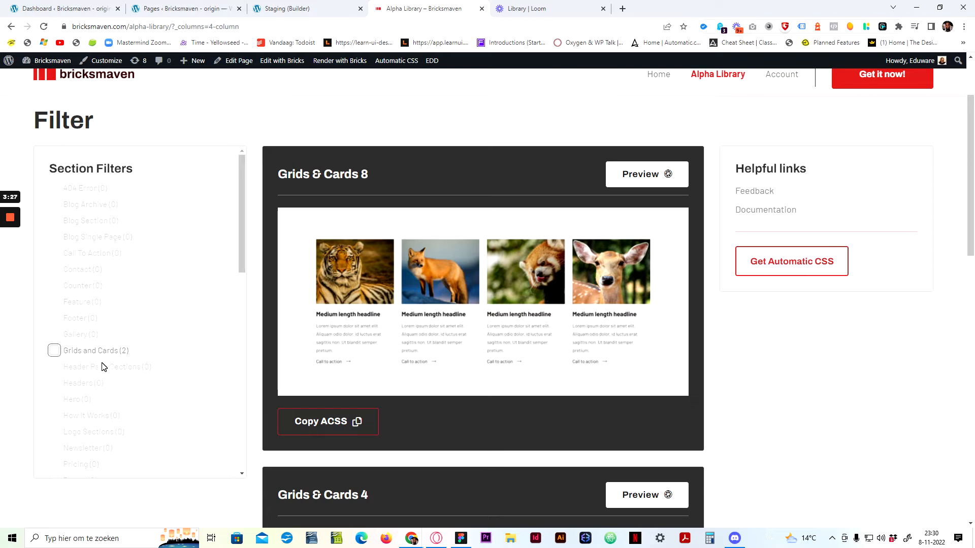
pyautogui.click(54, 342)
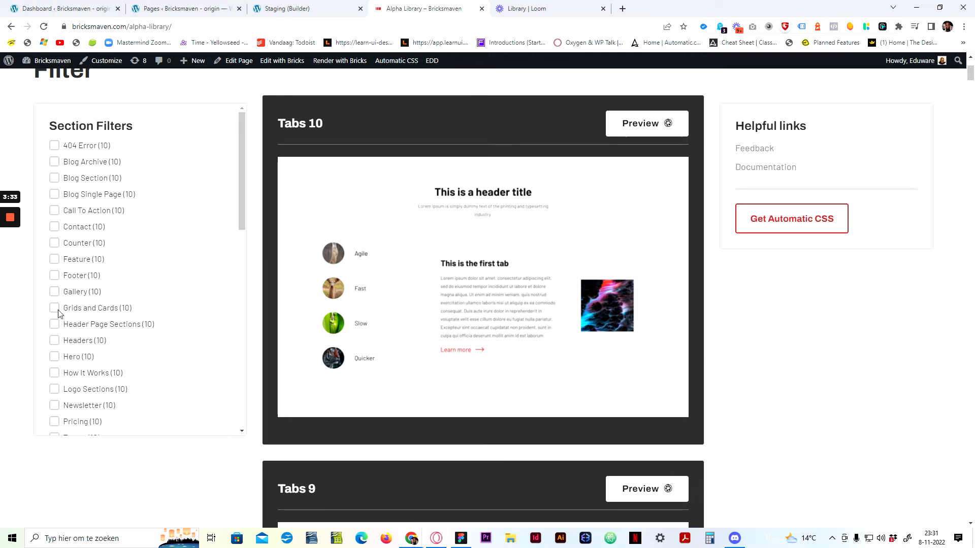
pyautogui.click(54, 357)
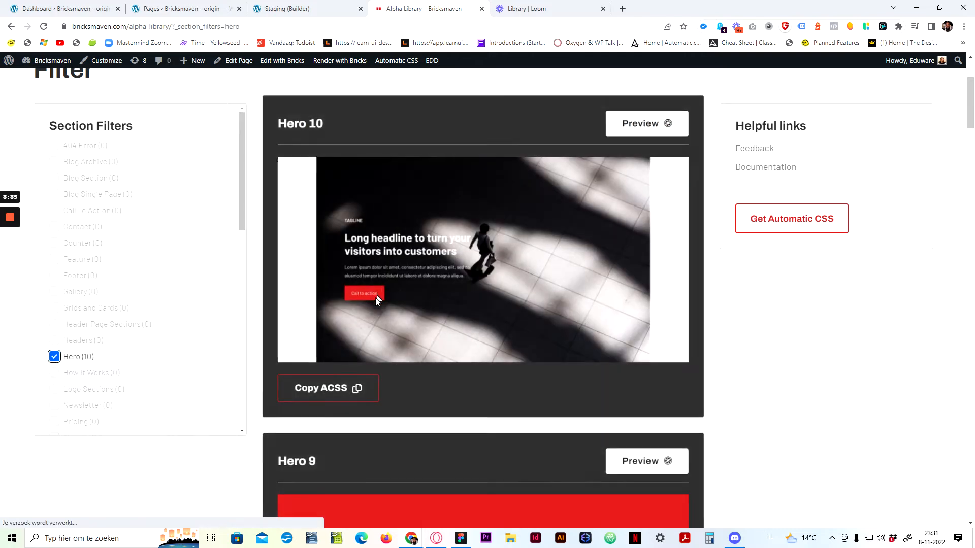
pyautogui.scroll(-3)
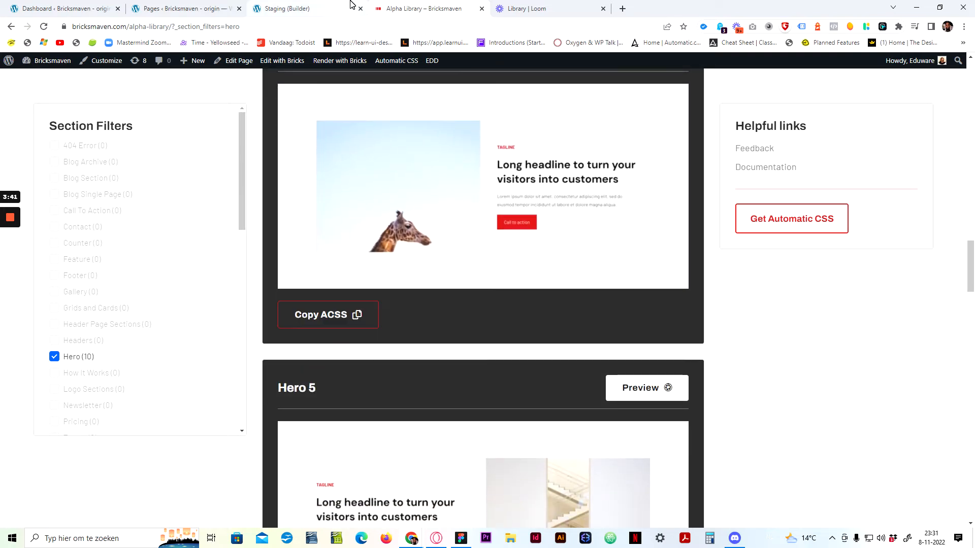
# - In the Staging builder page, move the pasted hero section above the card grid
pyautogui.click(286, 9)
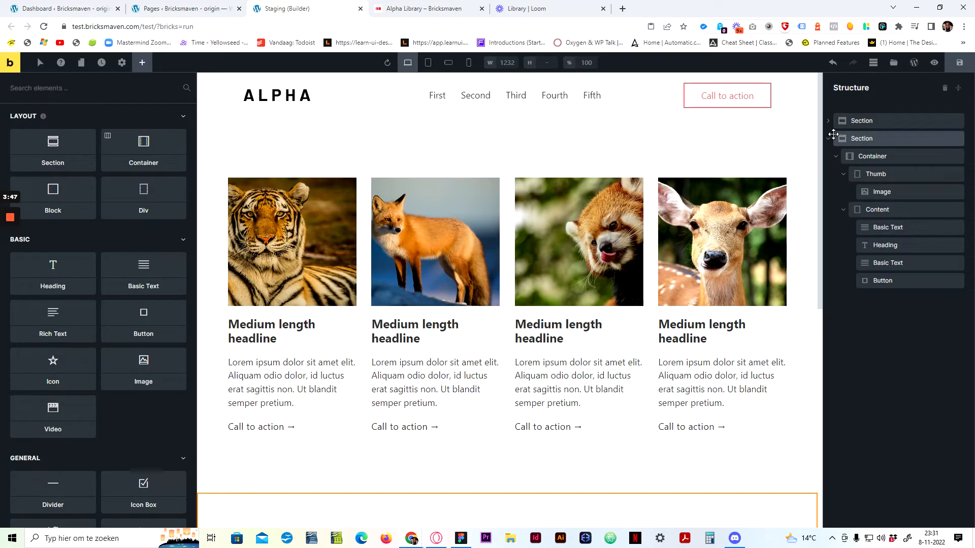
pyautogui.click(862, 138)
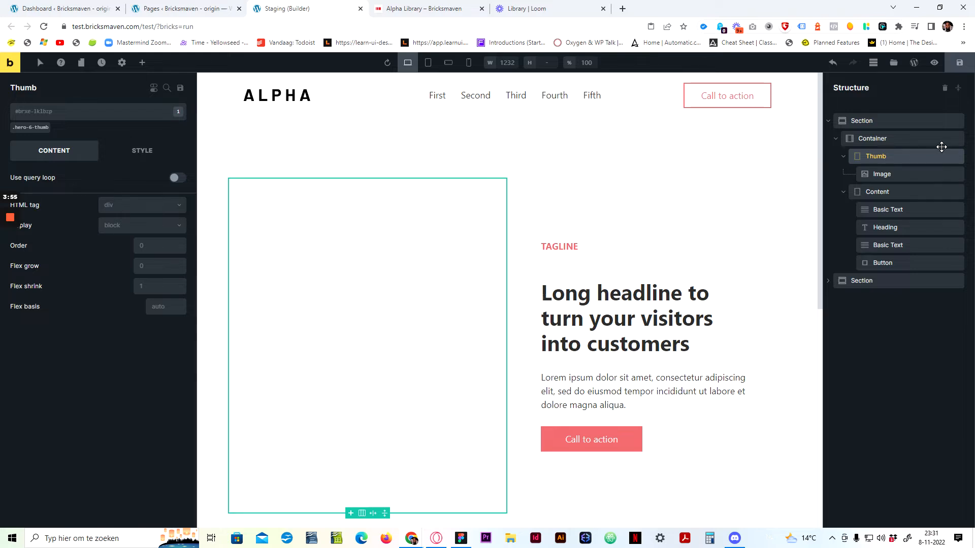
pyautogui.click(881, 174)
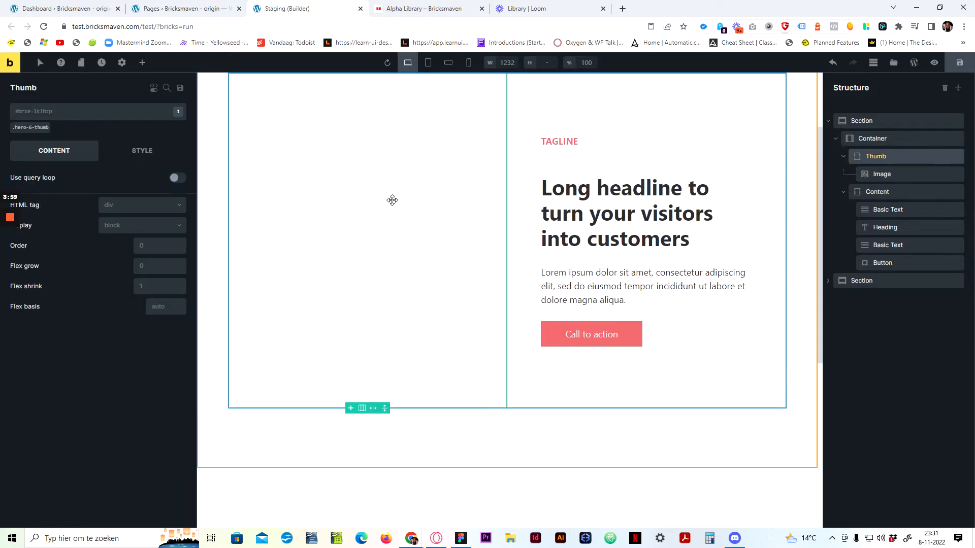
# - Review the page below the hero, then return to the section library
pyautogui.scroll(-3)
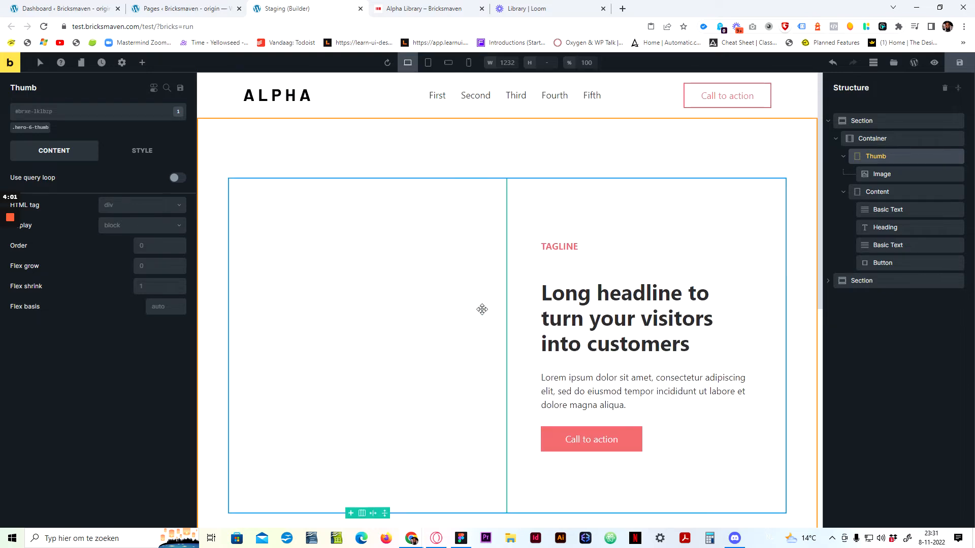
pyautogui.scroll(-3)
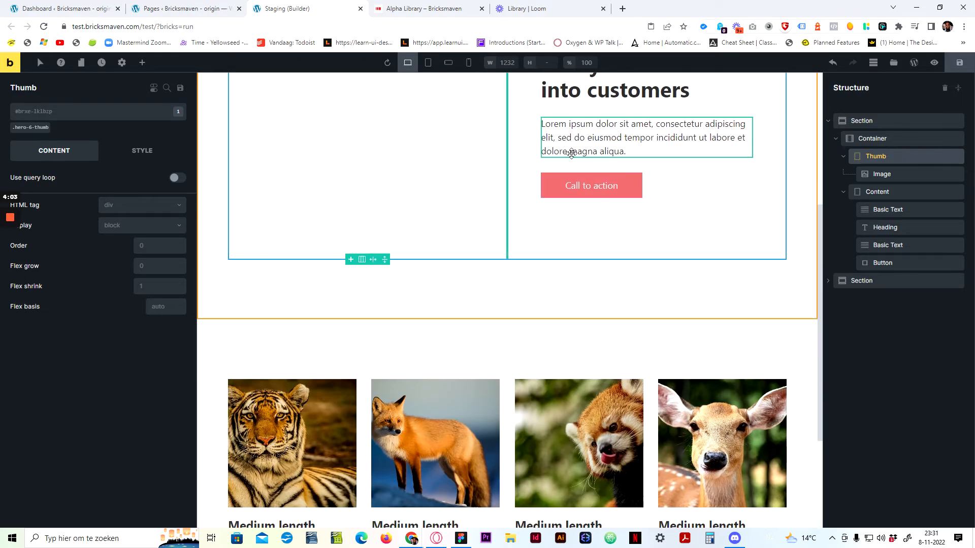
pyautogui.scroll(-3)
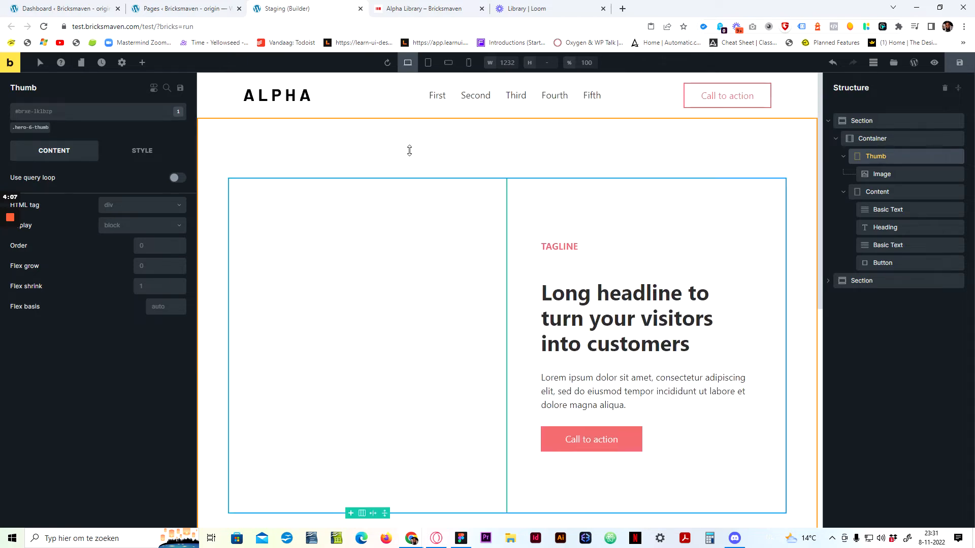
pyautogui.click(426, 9)
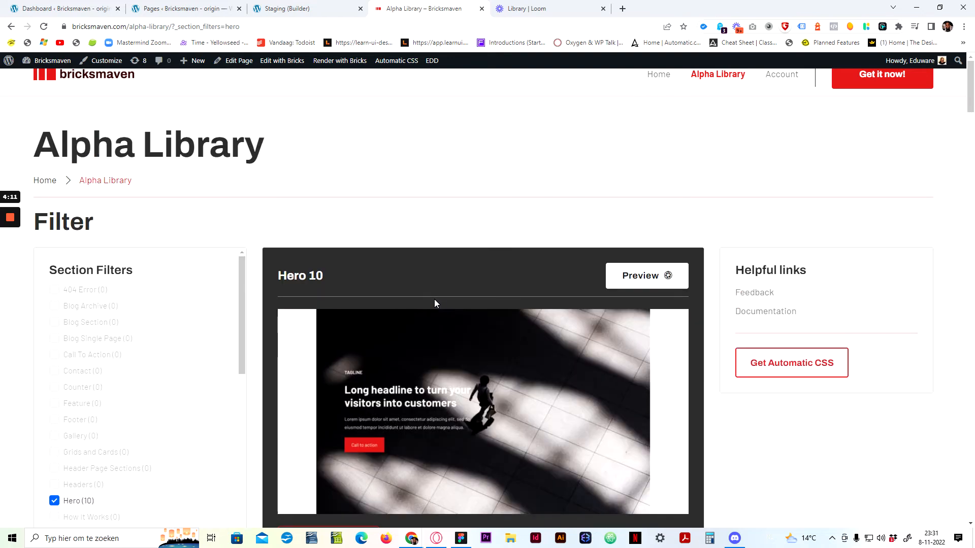
# - Scroll the unfiltered section list down through the Layout filter options
pyautogui.scroll(-3)
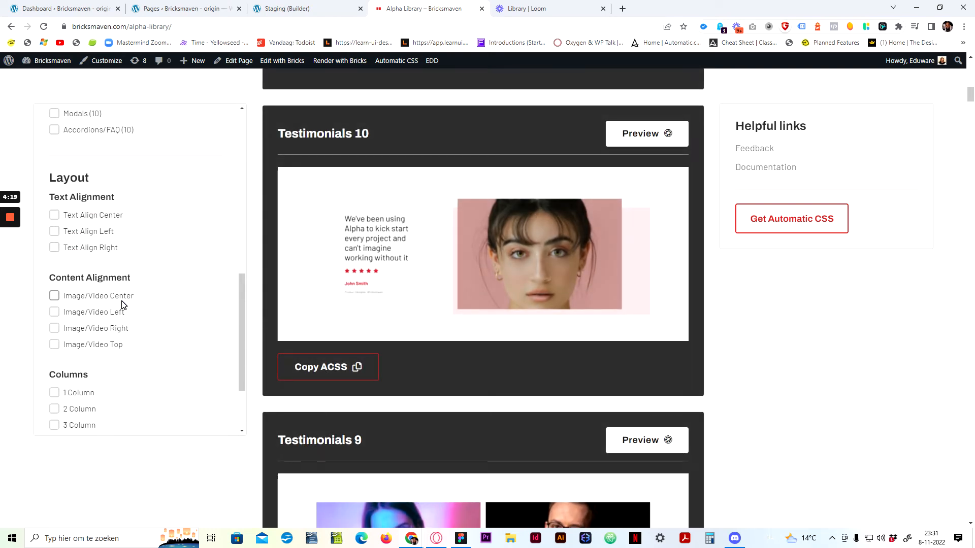
pyautogui.scroll(-3)
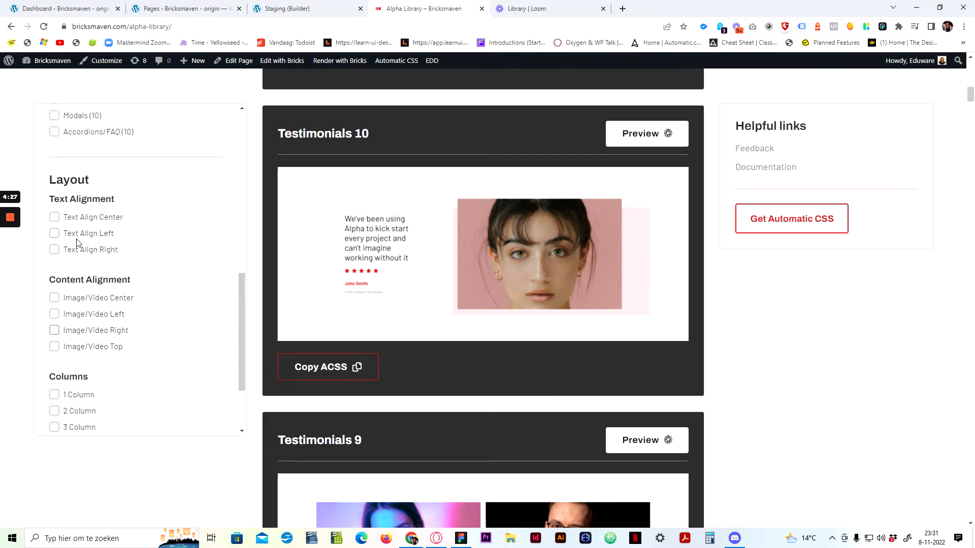
pyautogui.scroll(-3)
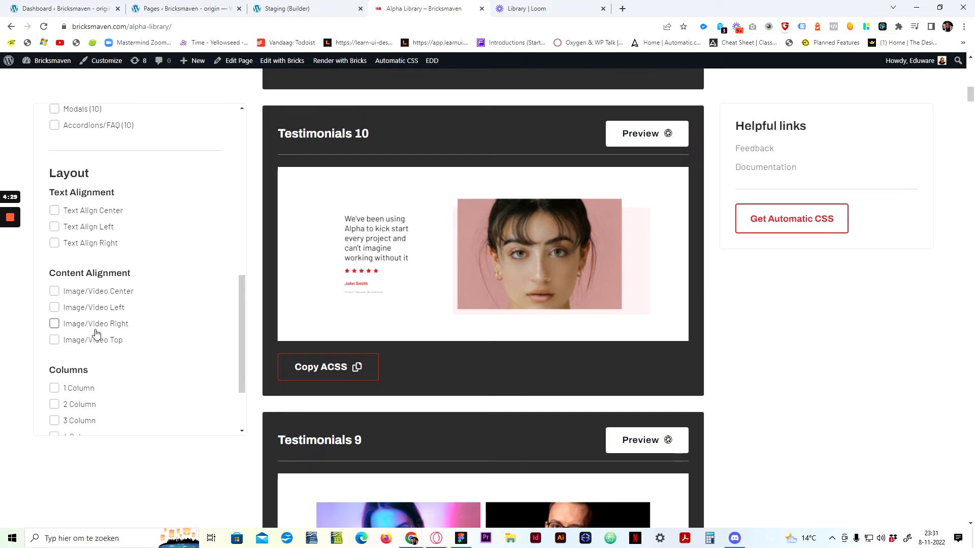
pyautogui.scroll(-3)
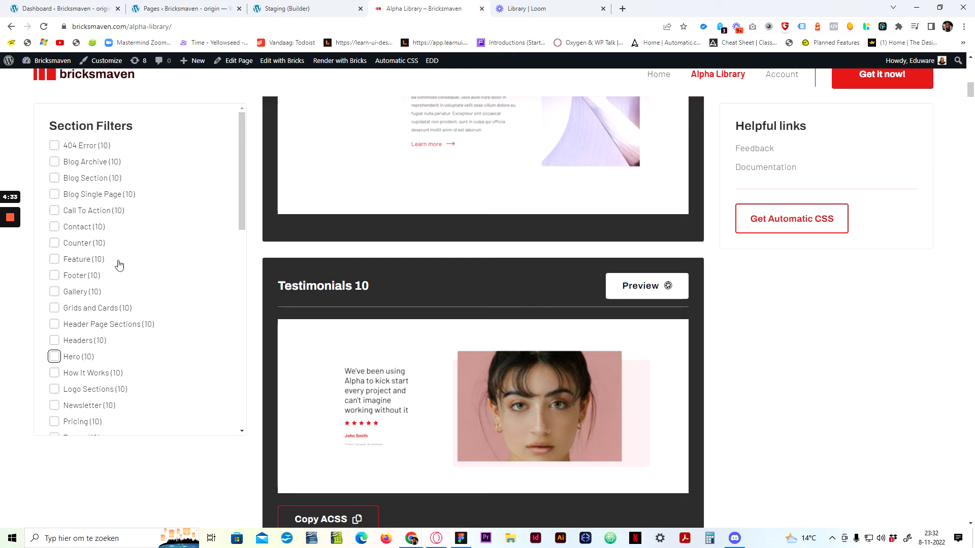
# - Filter the library to 5+ Column sections and scroll the results
pyautogui.scroll(-3)
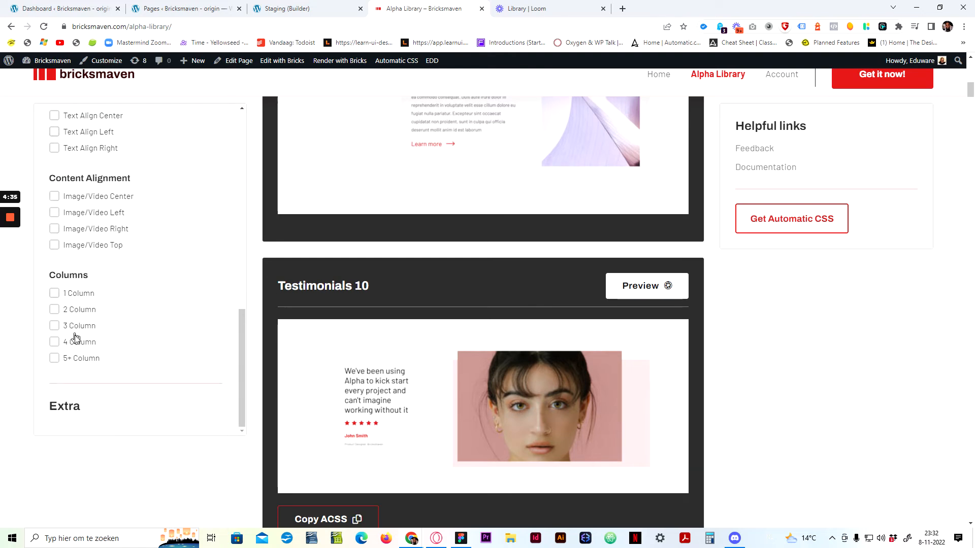
pyautogui.click(54, 358)
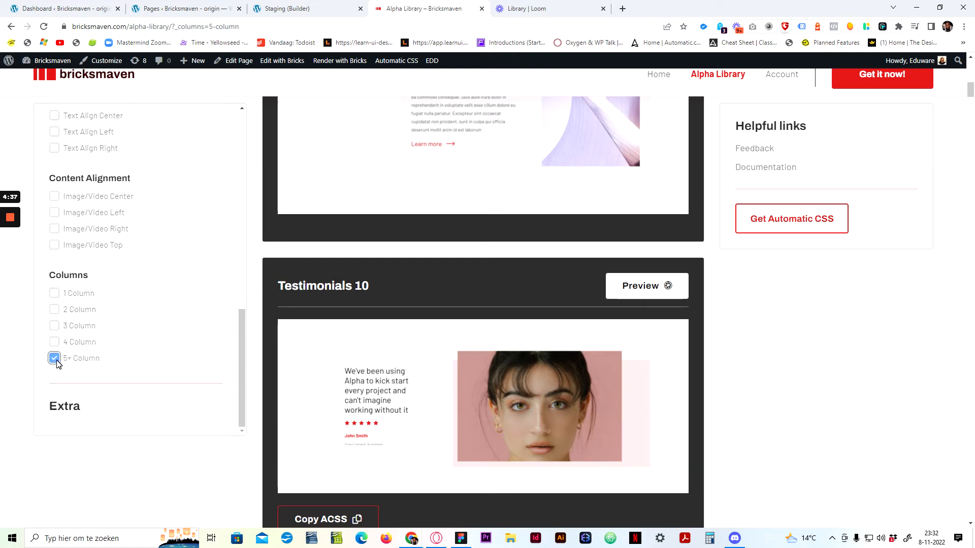
pyautogui.scroll(-3)
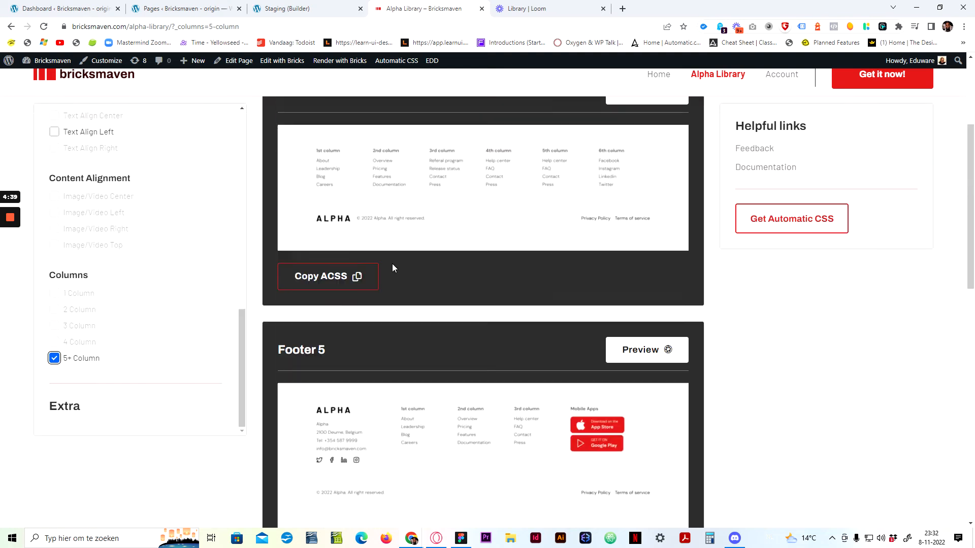
pyautogui.scroll(-3)
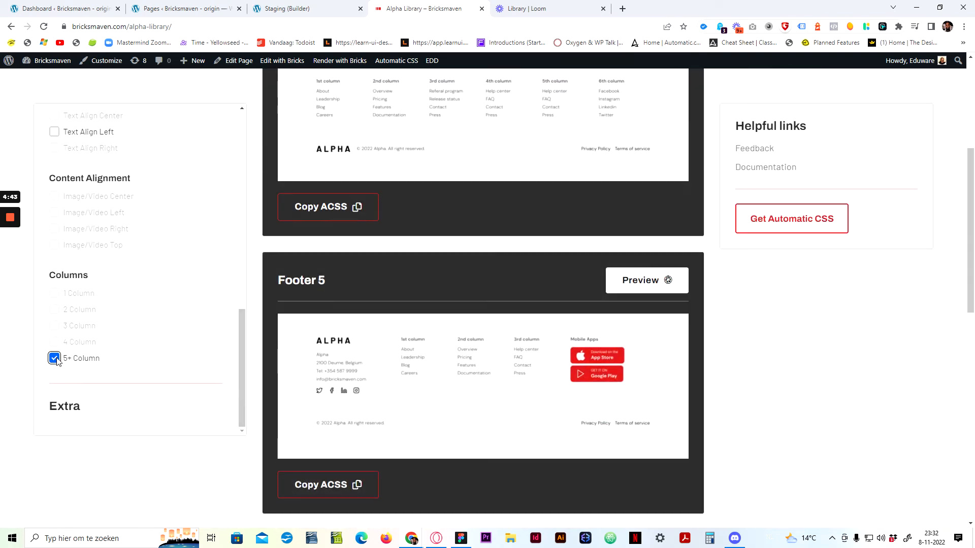
# - Swap the 5+ Column filter for 3 Column, listing three-column testimonial sections
pyautogui.click(53, 358)
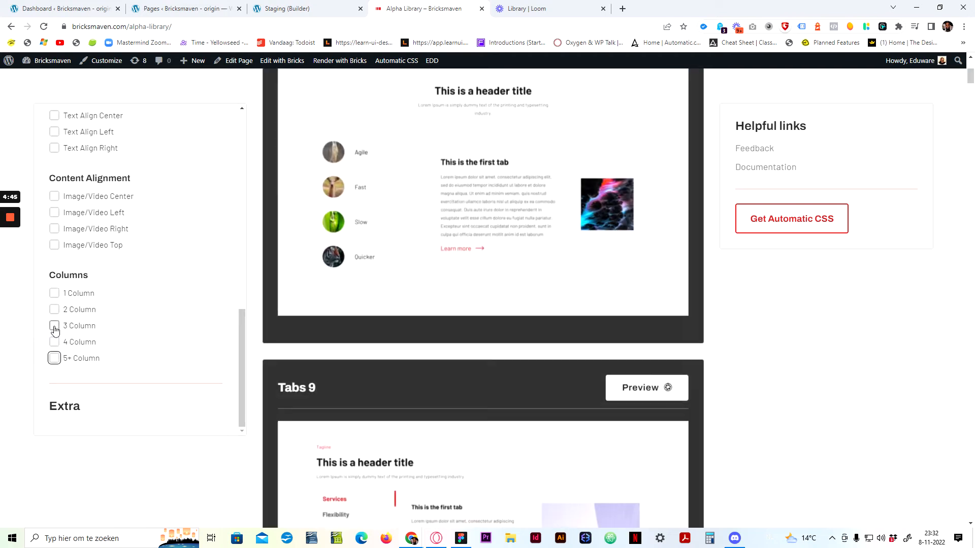
pyautogui.click(53, 326)
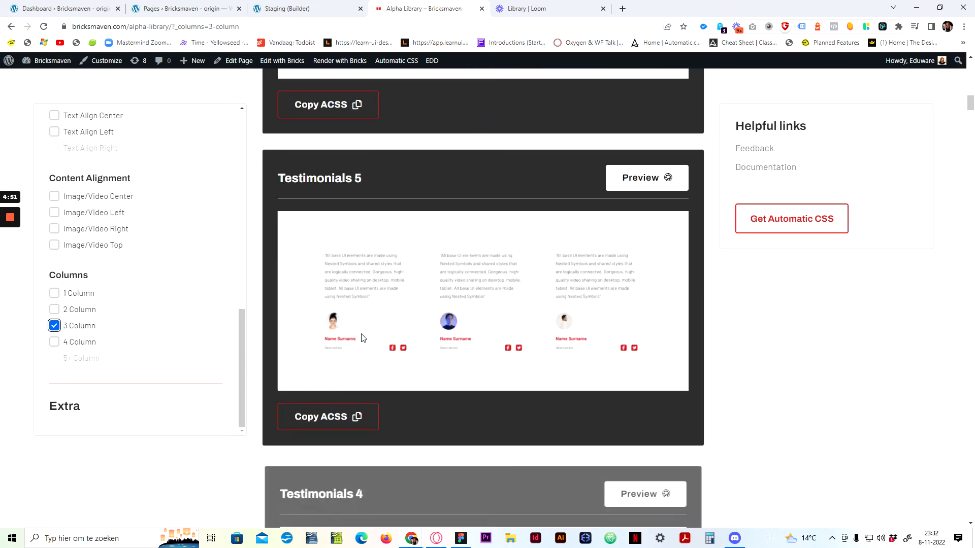
pyautogui.scroll(-3)
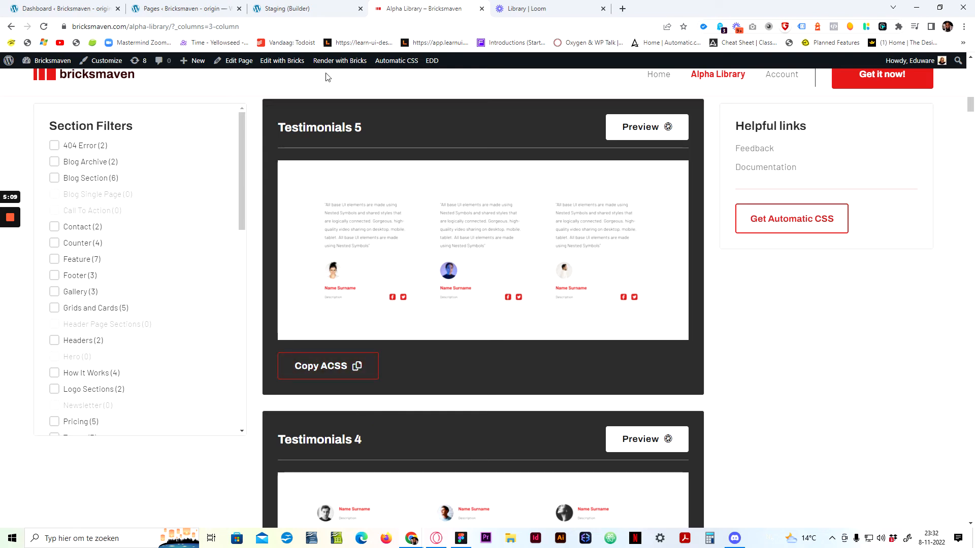
pyautogui.click(304, 8)
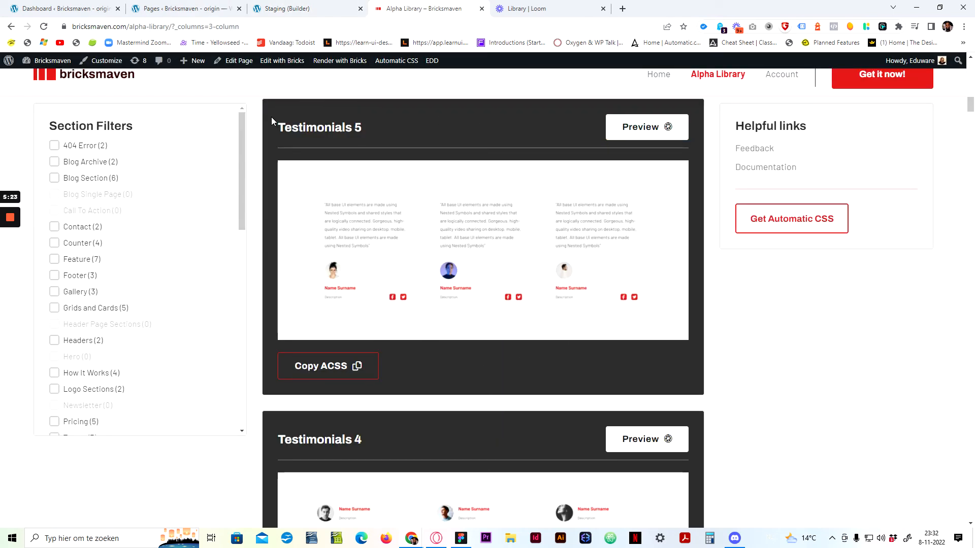
pyautogui.moveTo(270, 144)
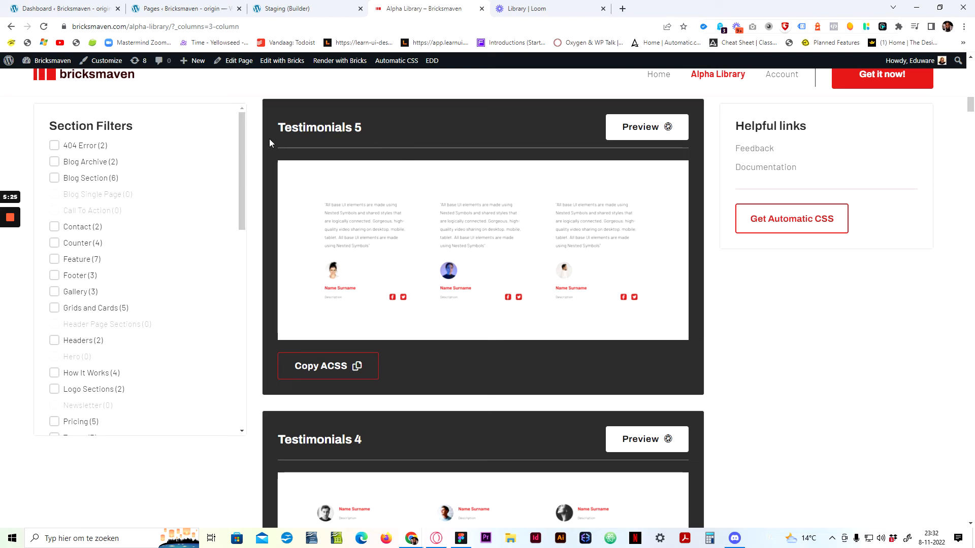
pyautogui.moveTo(273, 167)
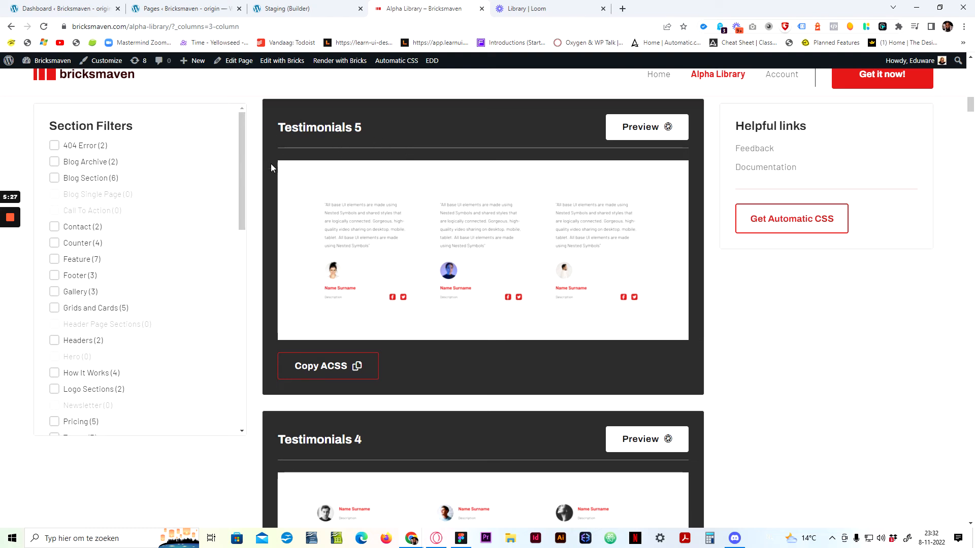
pyautogui.moveTo(336, 146)
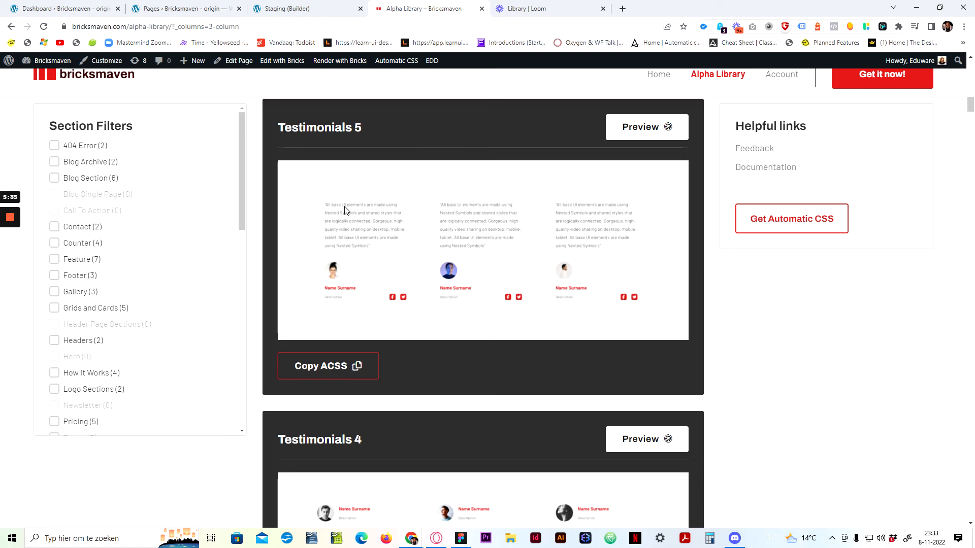
pyautogui.scroll(-3)
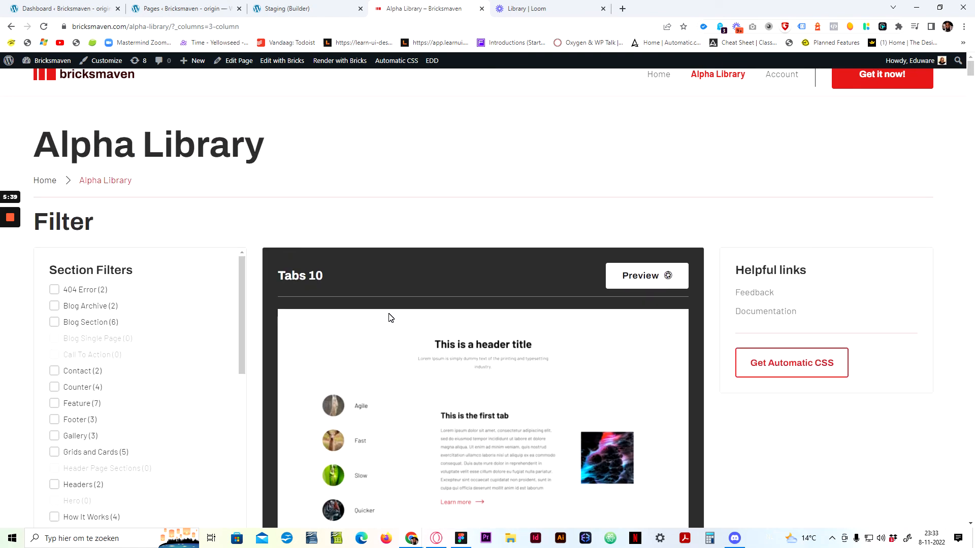
pyautogui.moveTo(385, 308)
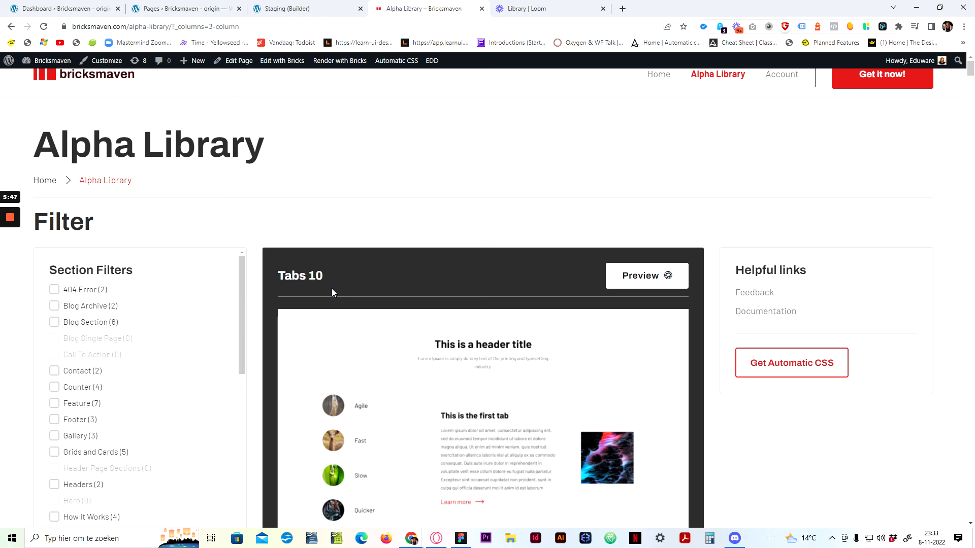
pyautogui.scroll(-3)
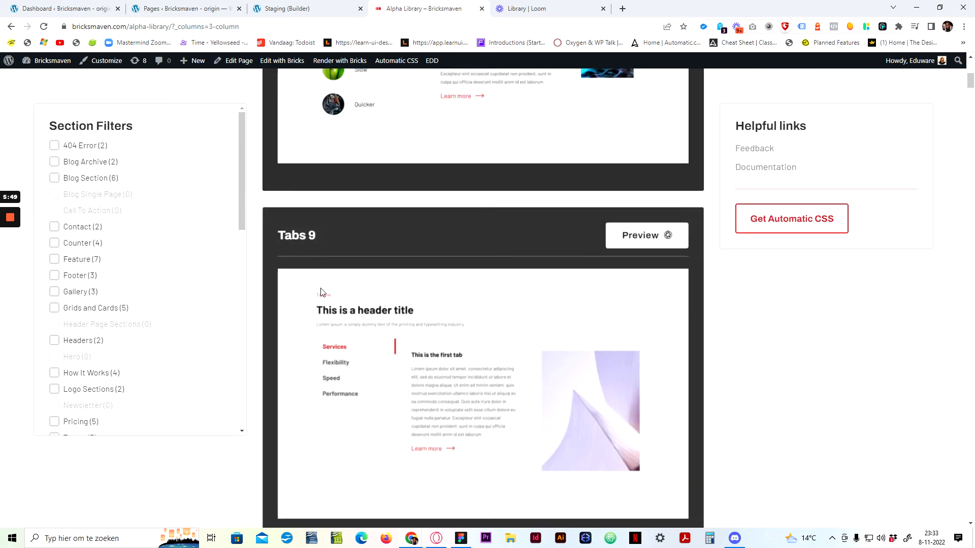
pyautogui.scroll(-3)
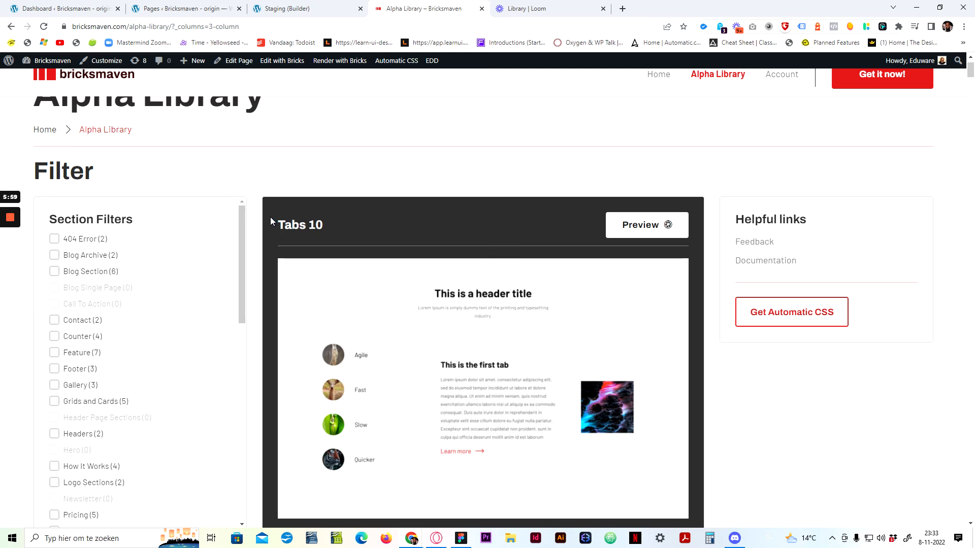
pyautogui.moveTo(268, 215)
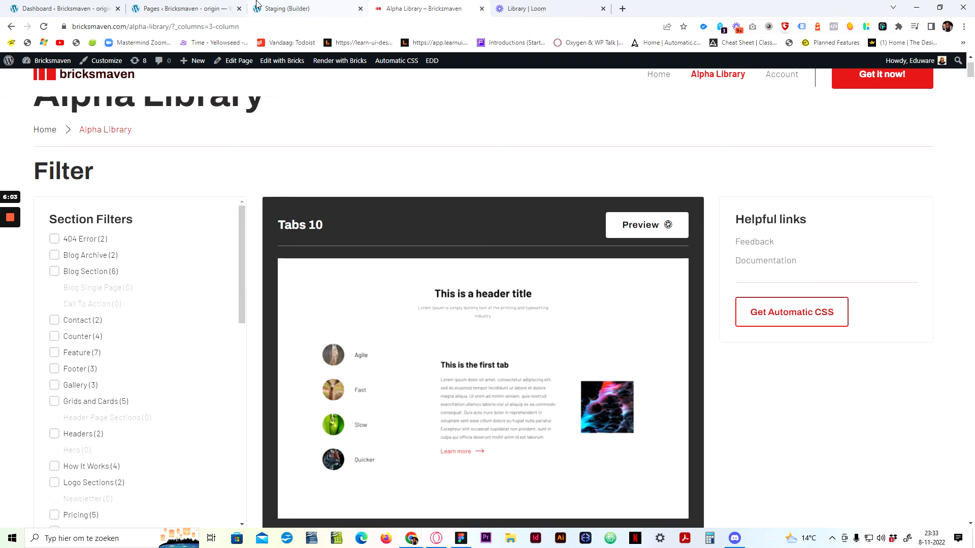
pyautogui.click(306, 8)
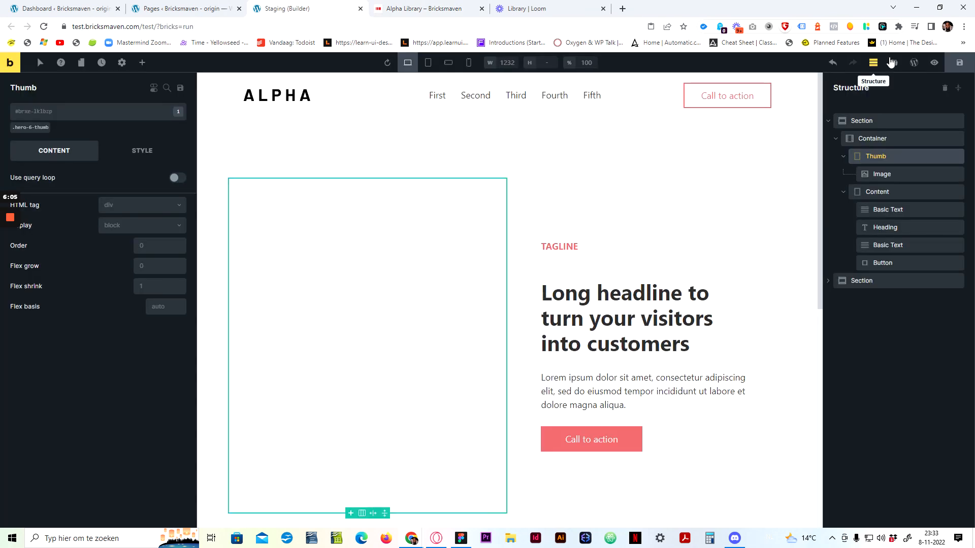
pyautogui.click(425, 8)
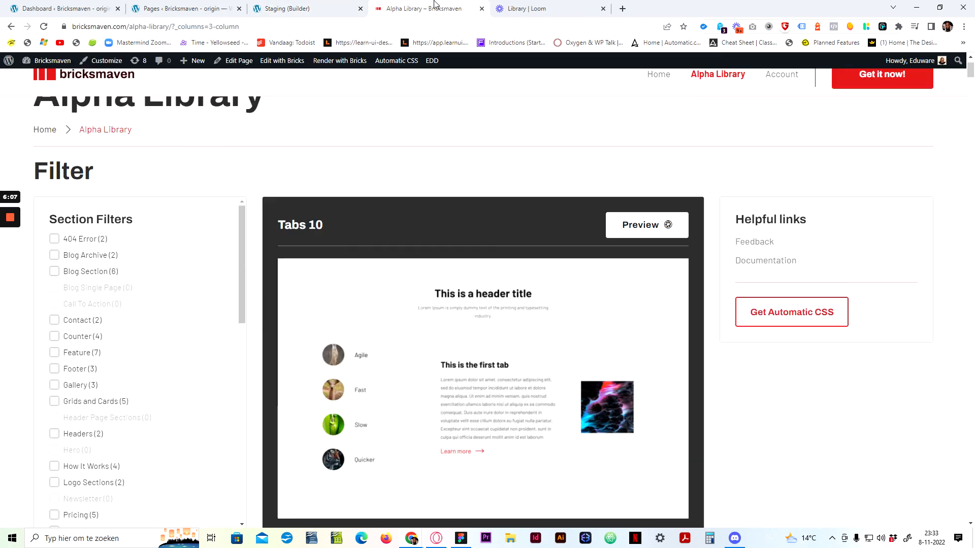
pyautogui.scroll(-3)
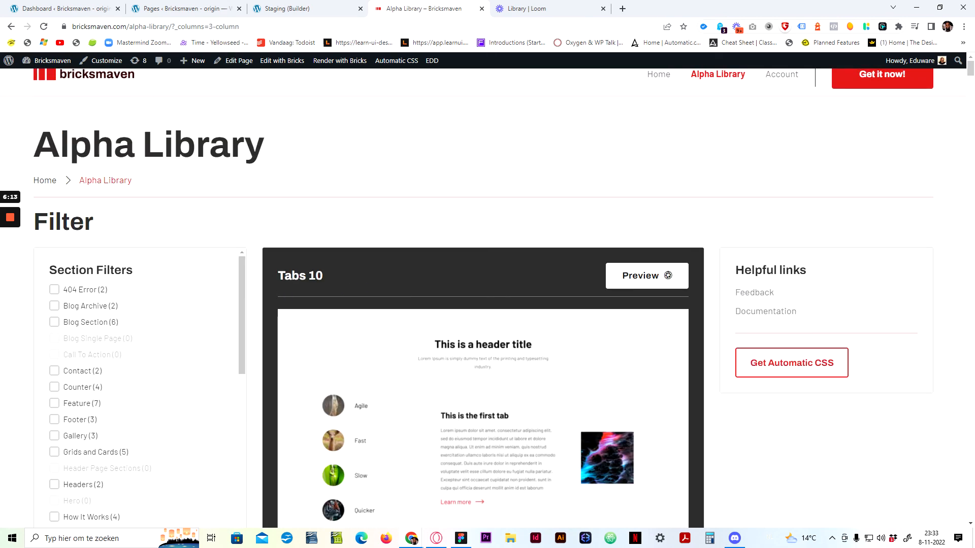
pyautogui.moveTo(260, 333)
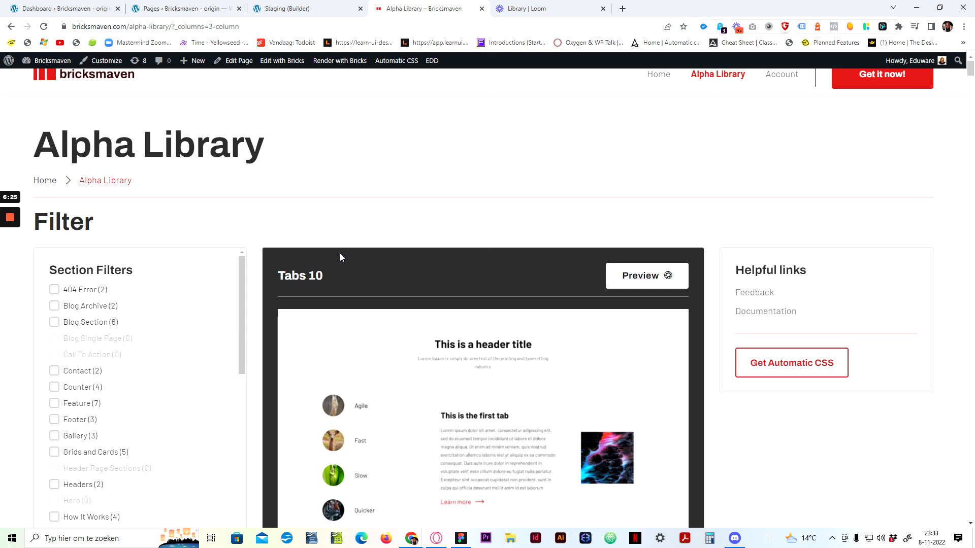
pyautogui.moveTo(338, 257)
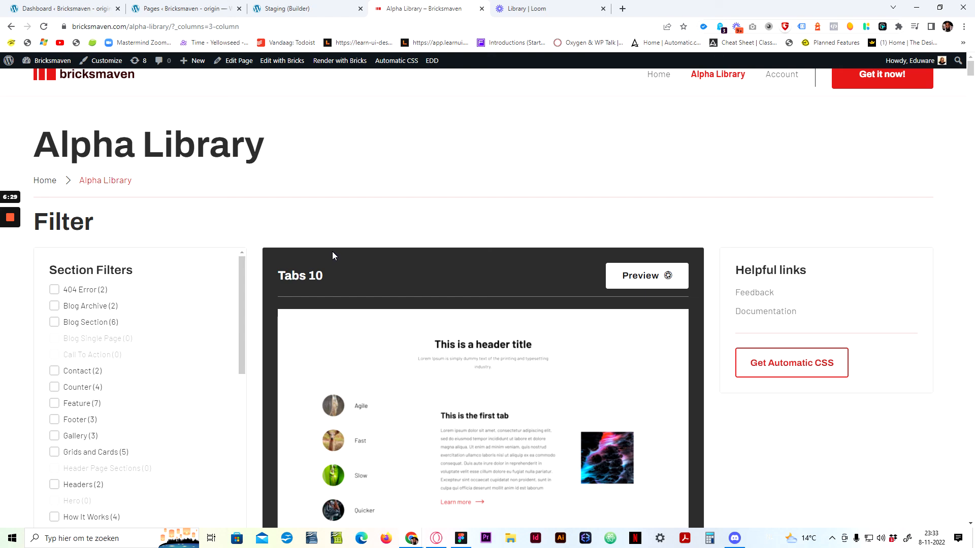
pyautogui.moveTo(310, 248)
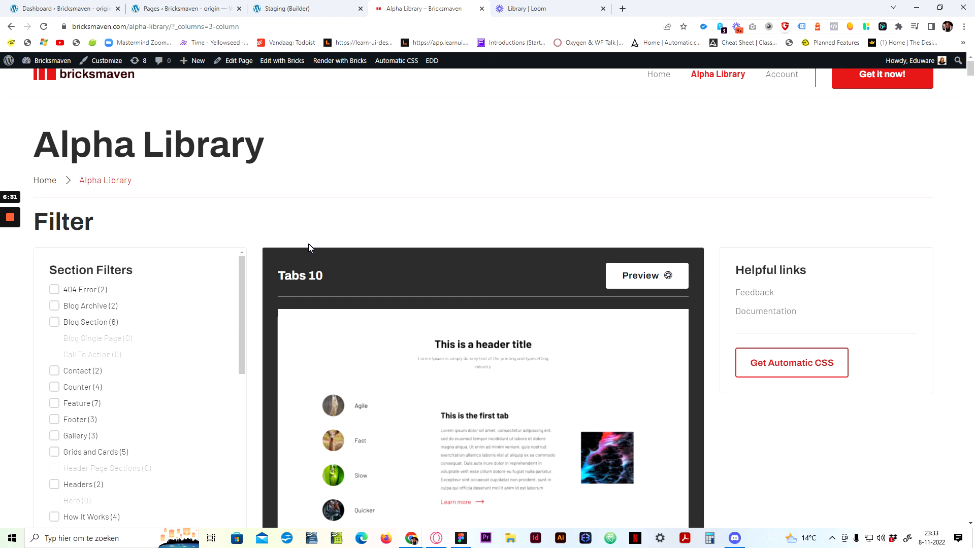